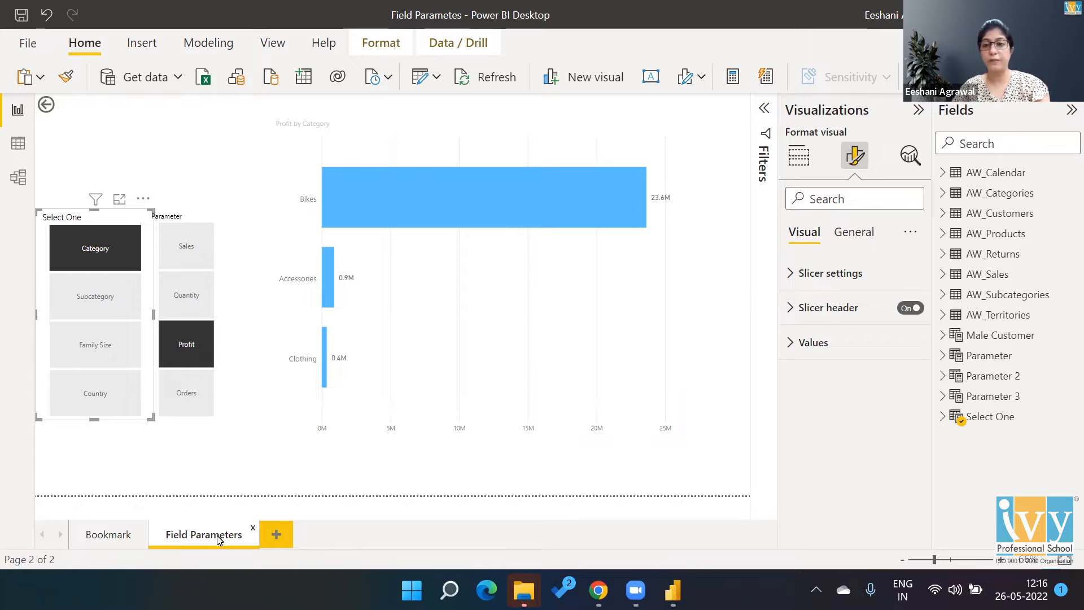
pyautogui.moveTo(603, 143)
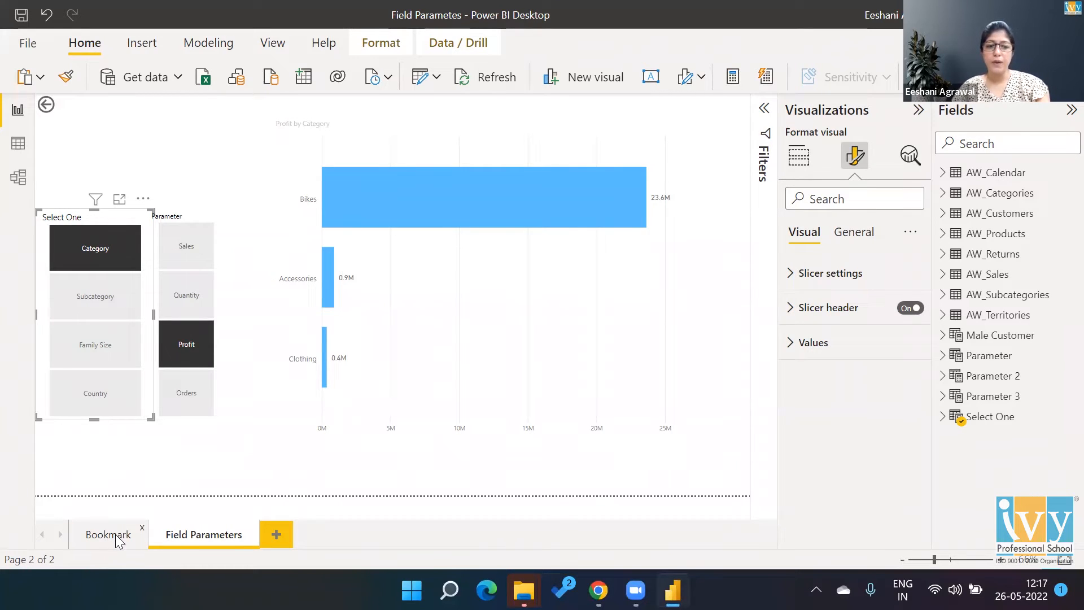
# Step: Switch to the Bookmark page with the Sales Trend and Profit Trend line chart
pyautogui.click(107, 534)
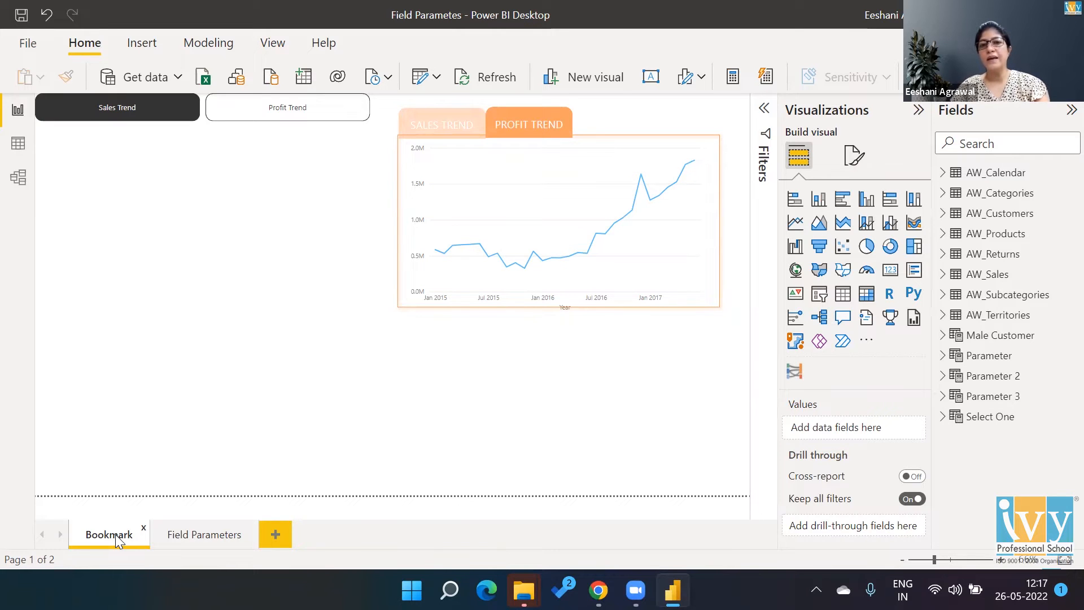
pyautogui.moveTo(540, 359)
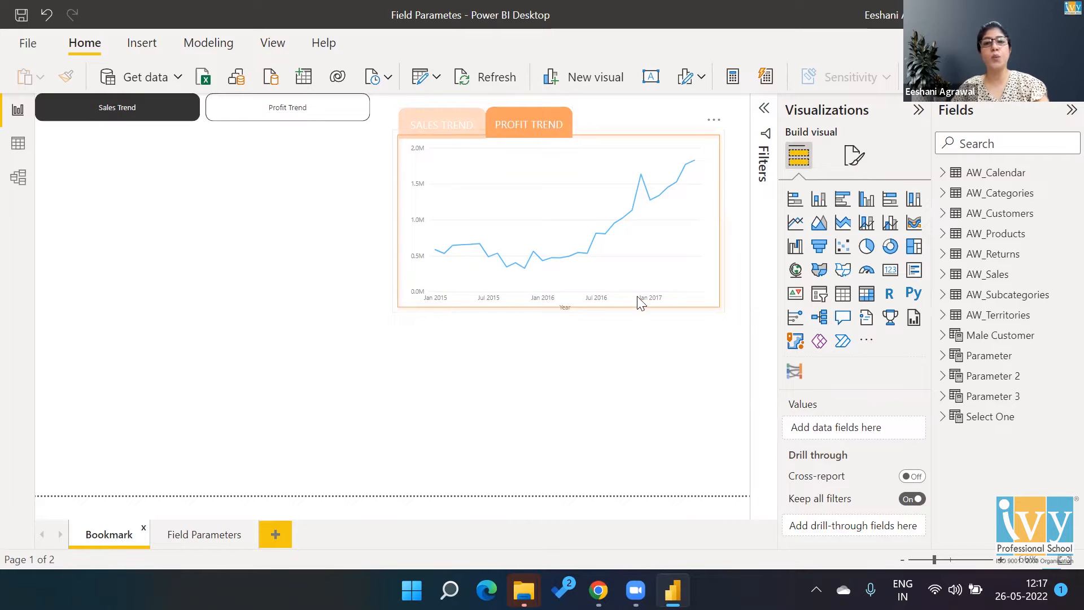
pyautogui.moveTo(723, 232)
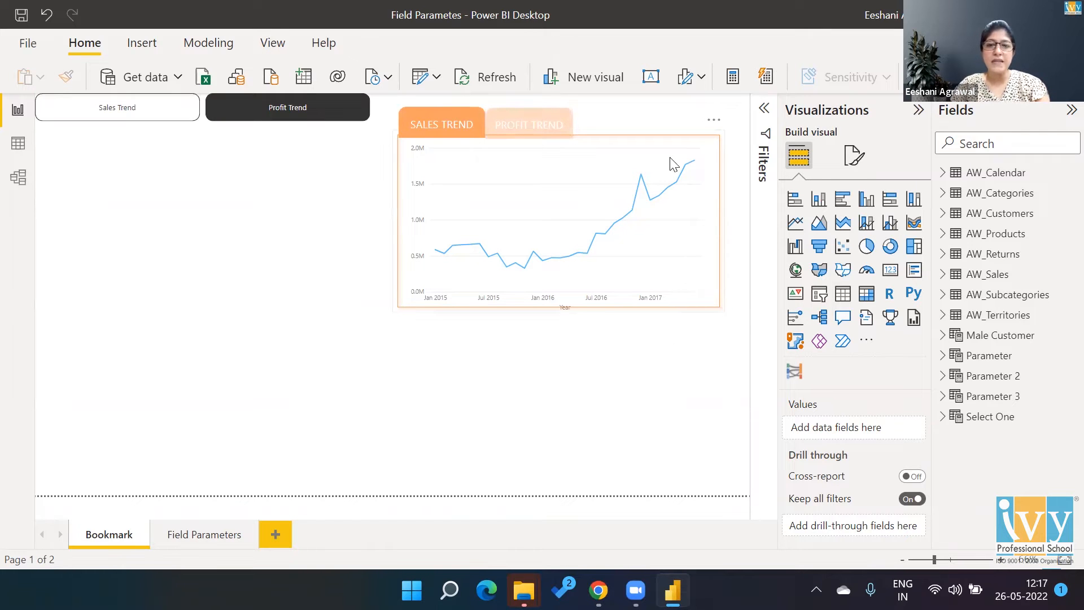
pyautogui.moveTo(407, 339)
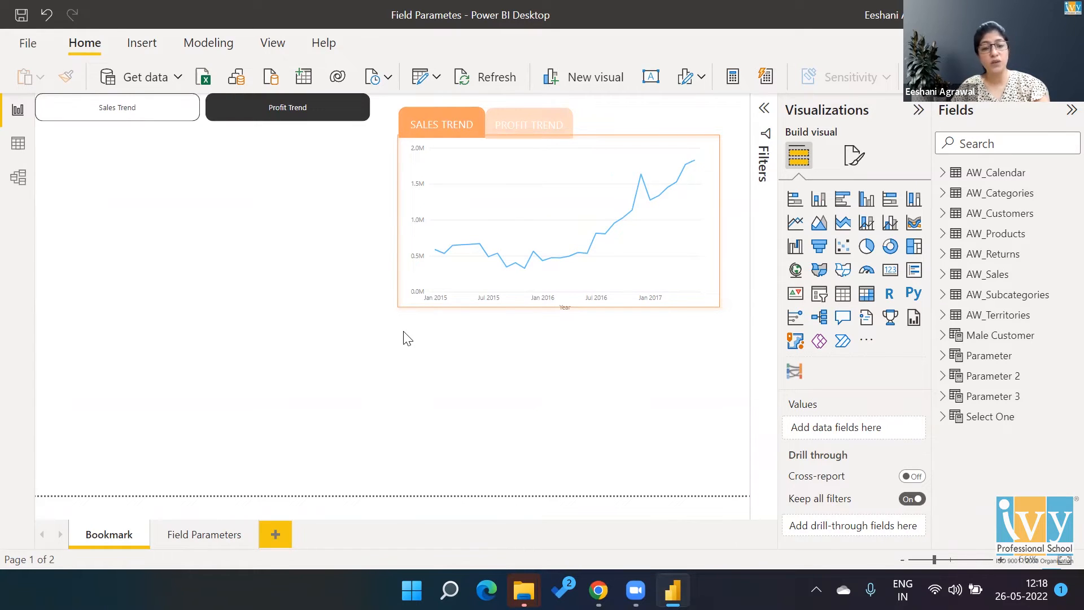
pyautogui.moveTo(519, 142)
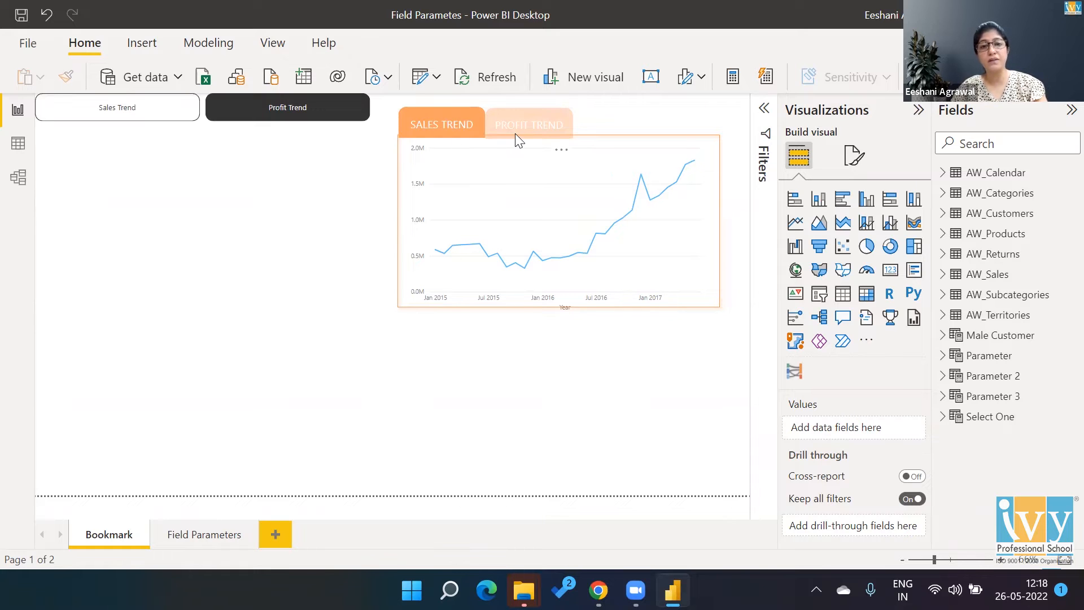
pyautogui.moveTo(441, 124)
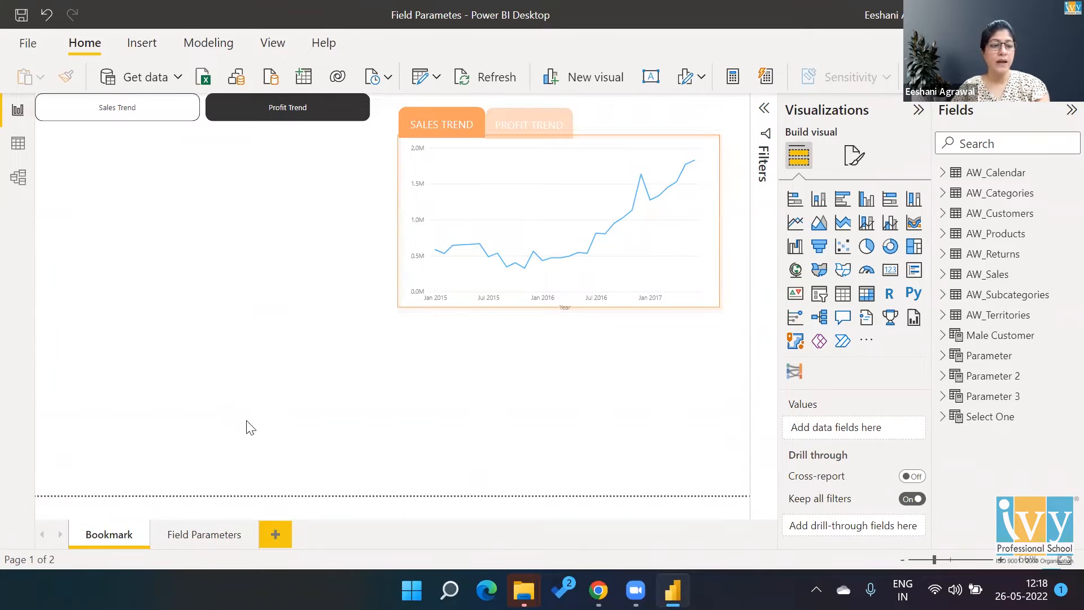
# Step: On the Field Parameters page, try Sales, Quantity and Orders as the measure, settling on Quantity
pyautogui.click(204, 533)
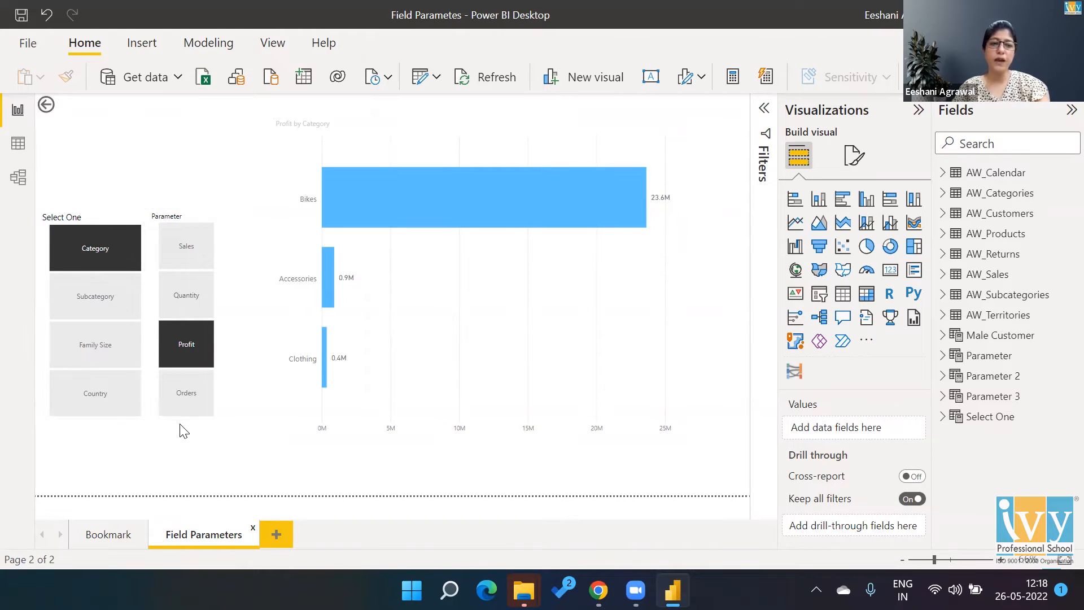
pyautogui.moveTo(196, 249)
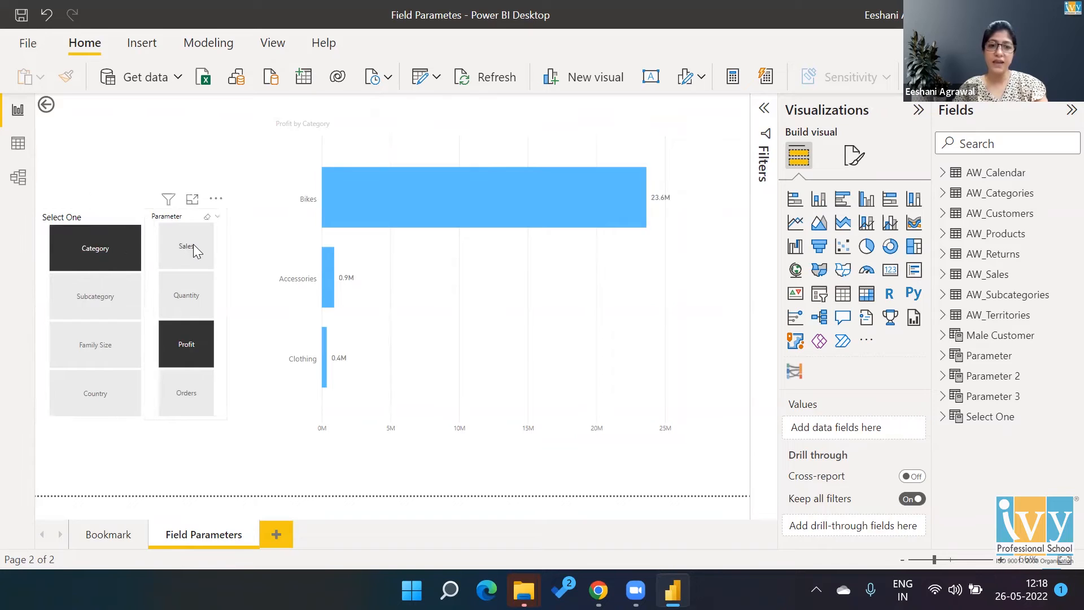
pyautogui.click(186, 246)
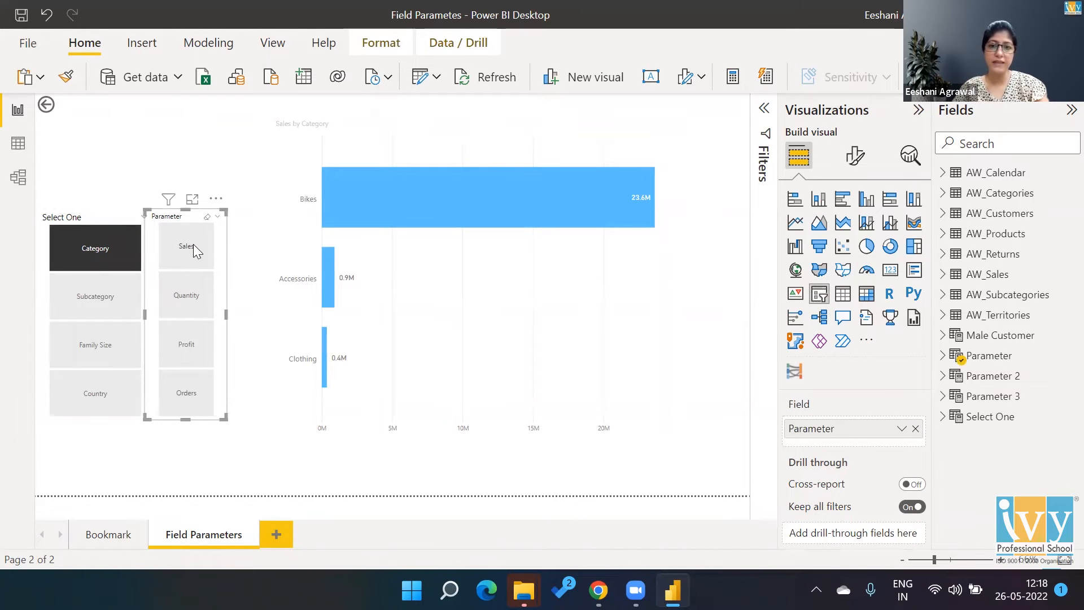
pyautogui.moveTo(185, 293)
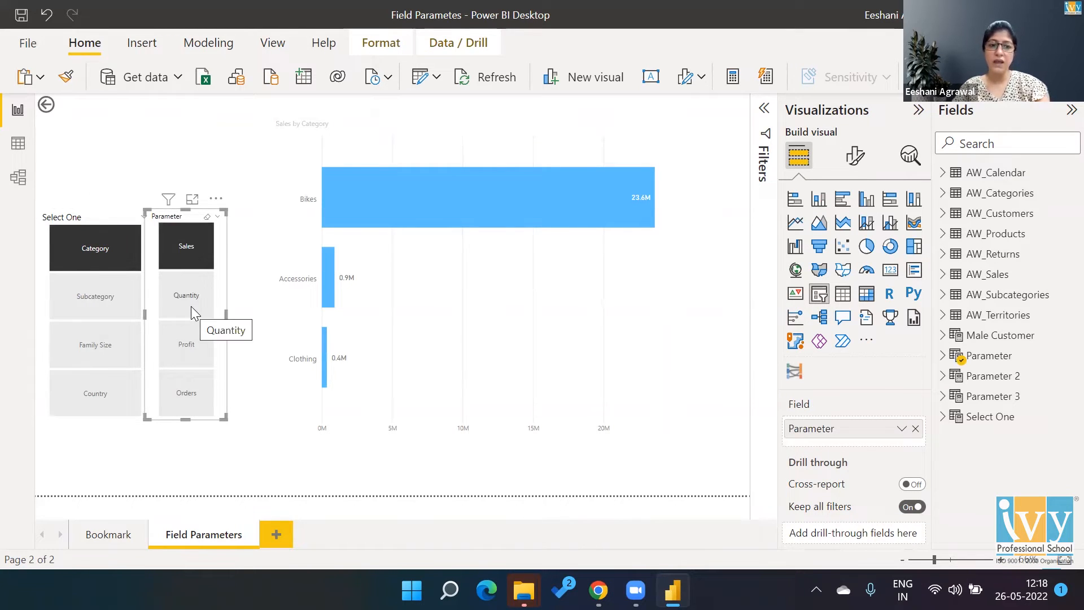
pyautogui.click(186, 295)
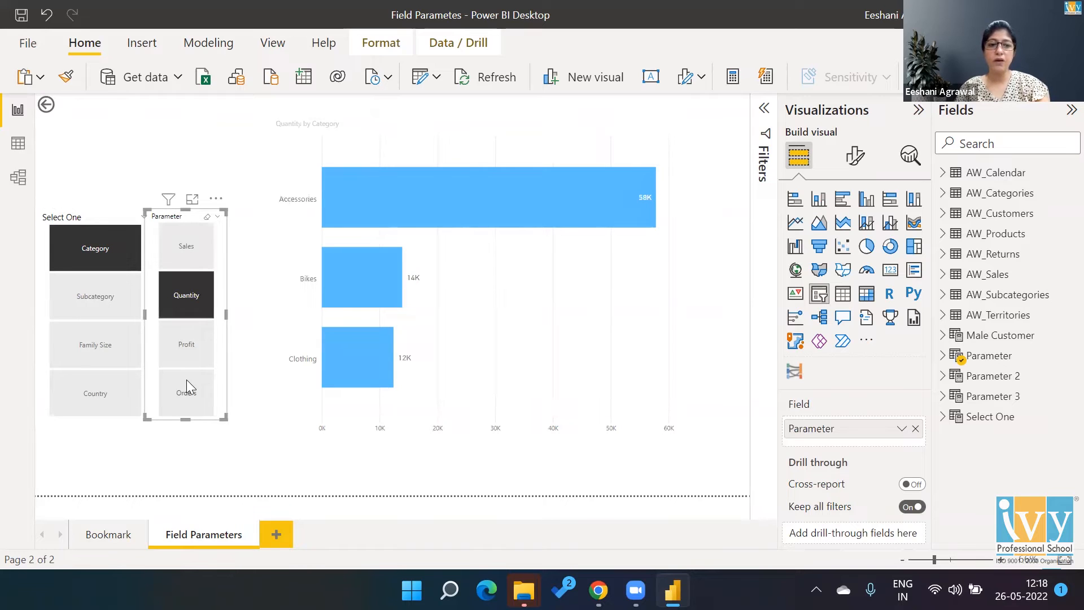
pyautogui.click(186, 393)
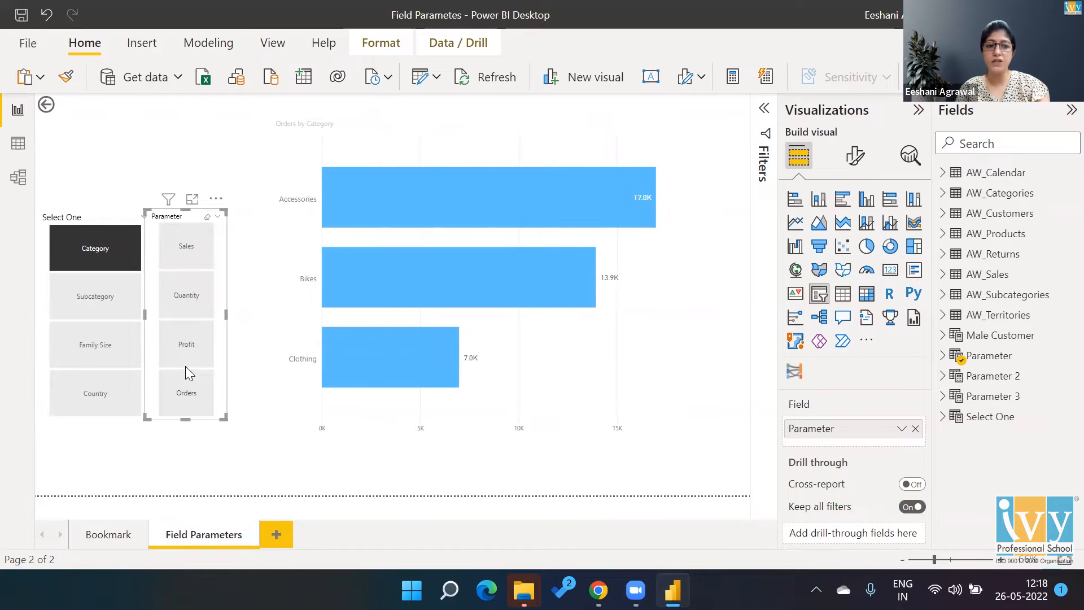
pyautogui.click(185, 293)
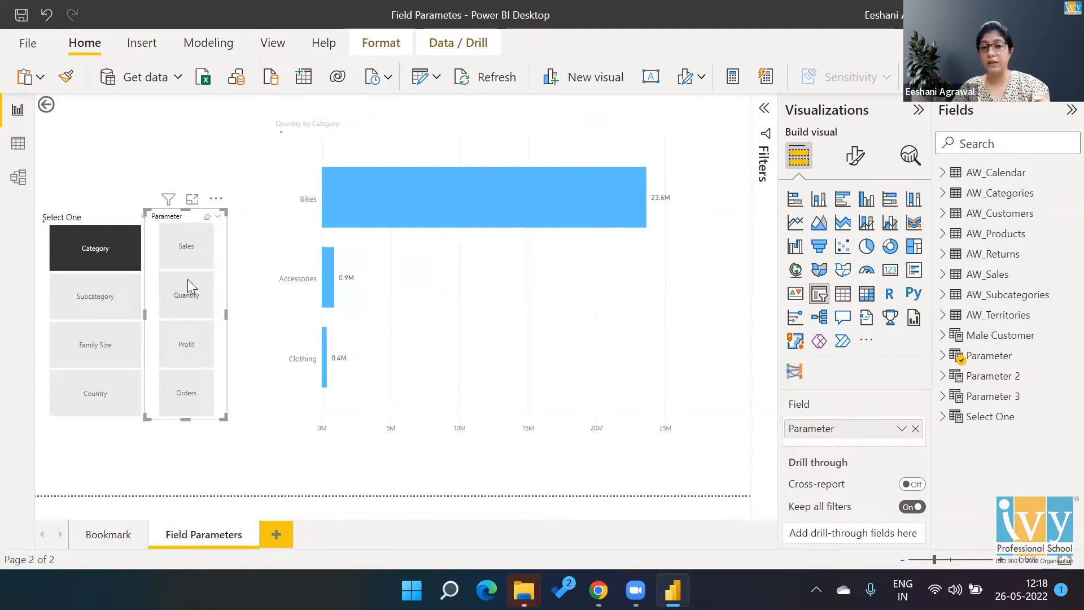
pyautogui.click(186, 293)
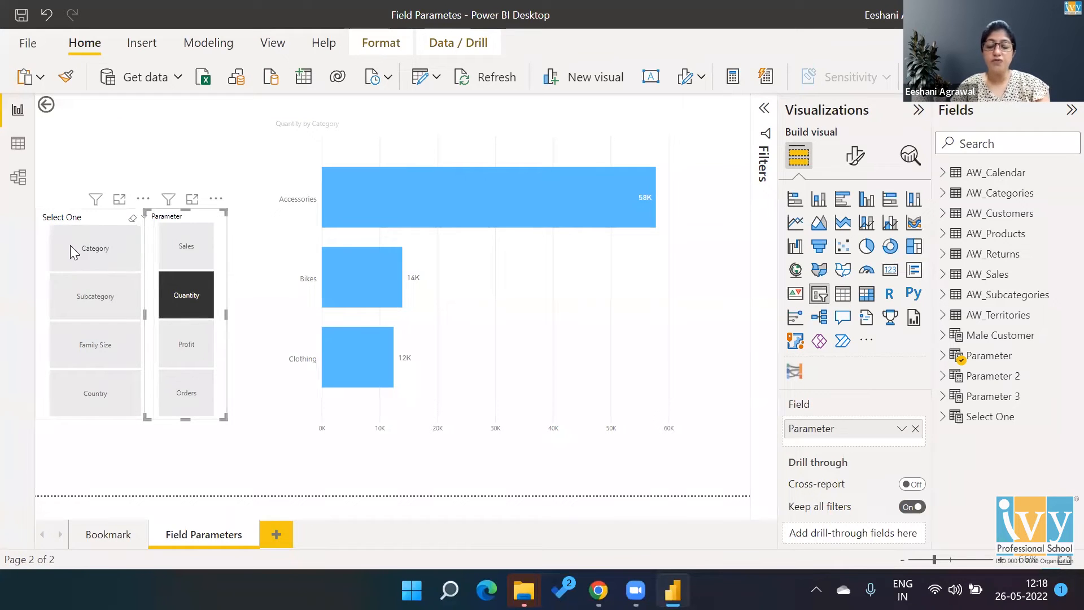
# Step: Switch the chart's axis through Category, Subcategory, Family Size and finally Country
pyautogui.click(94, 247)
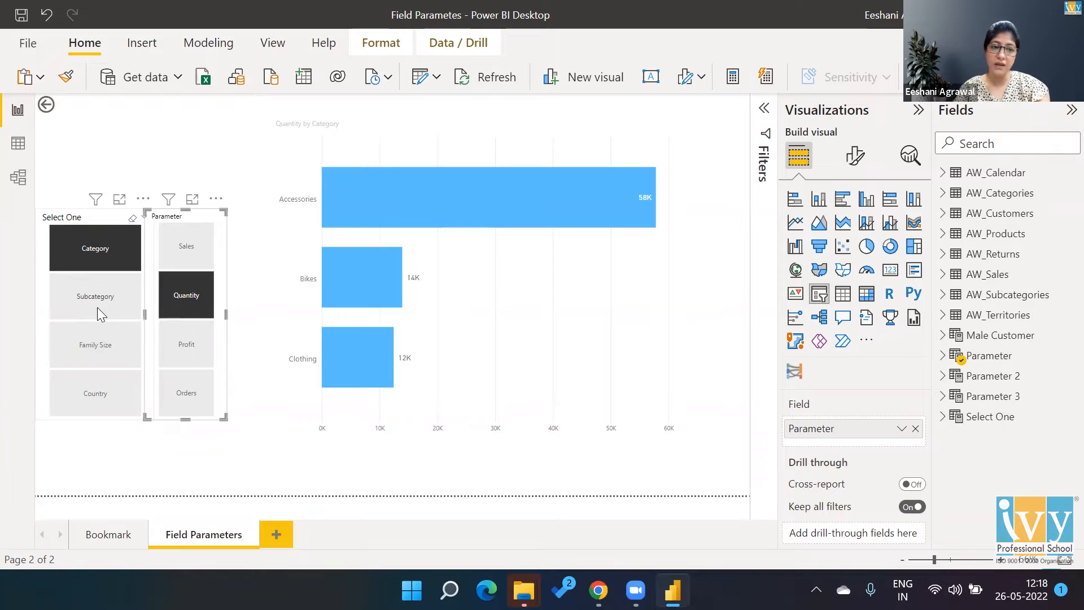
pyautogui.click(95, 296)
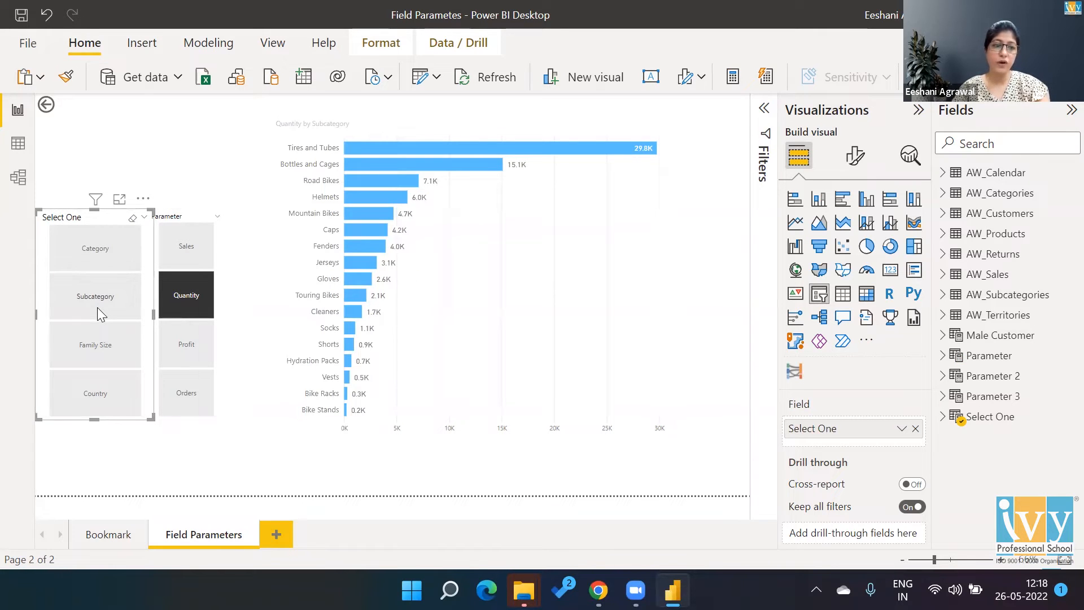
pyautogui.click(94, 345)
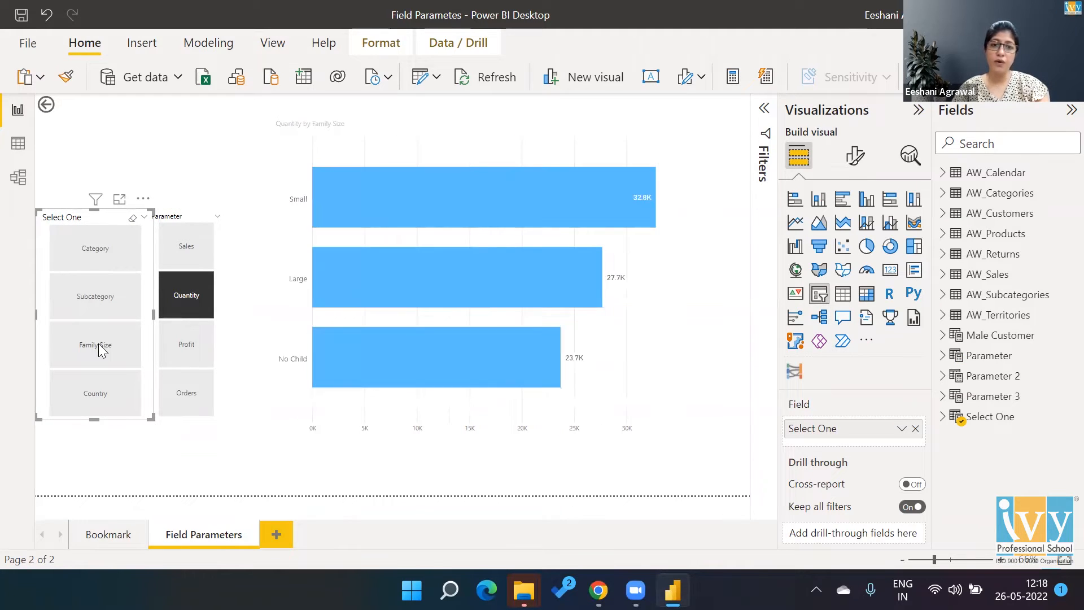
pyautogui.click(95, 393)
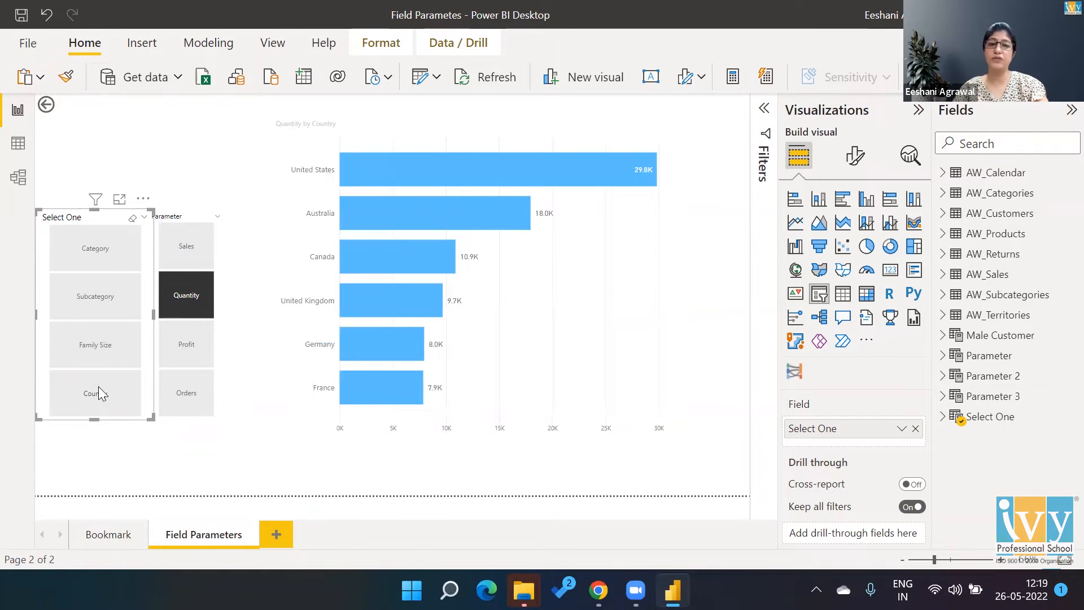
pyautogui.click(95, 394)
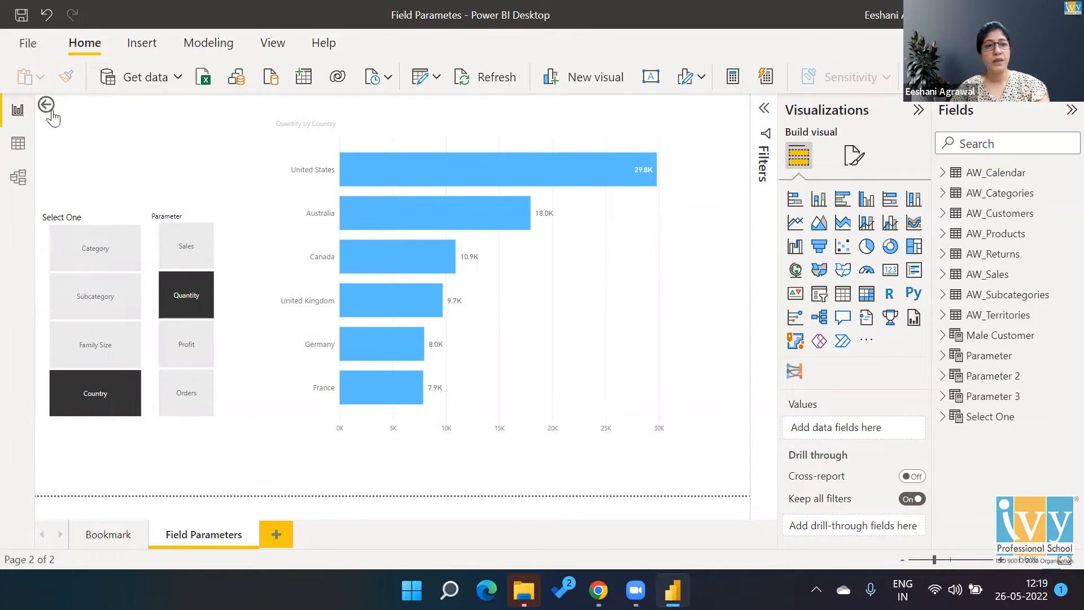
pyautogui.click(28, 43)
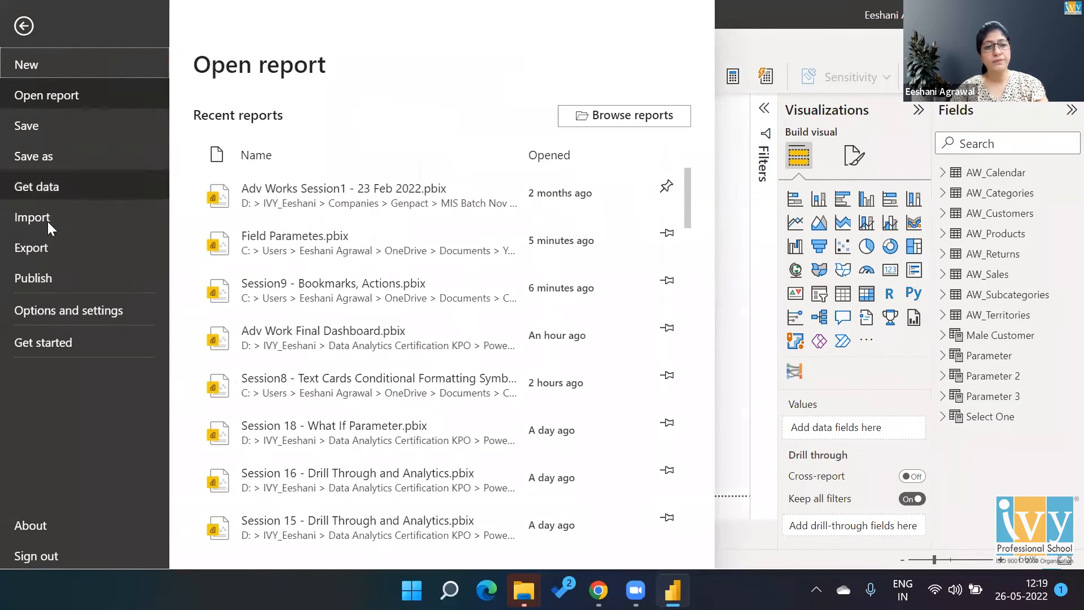
pyautogui.click(68, 310)
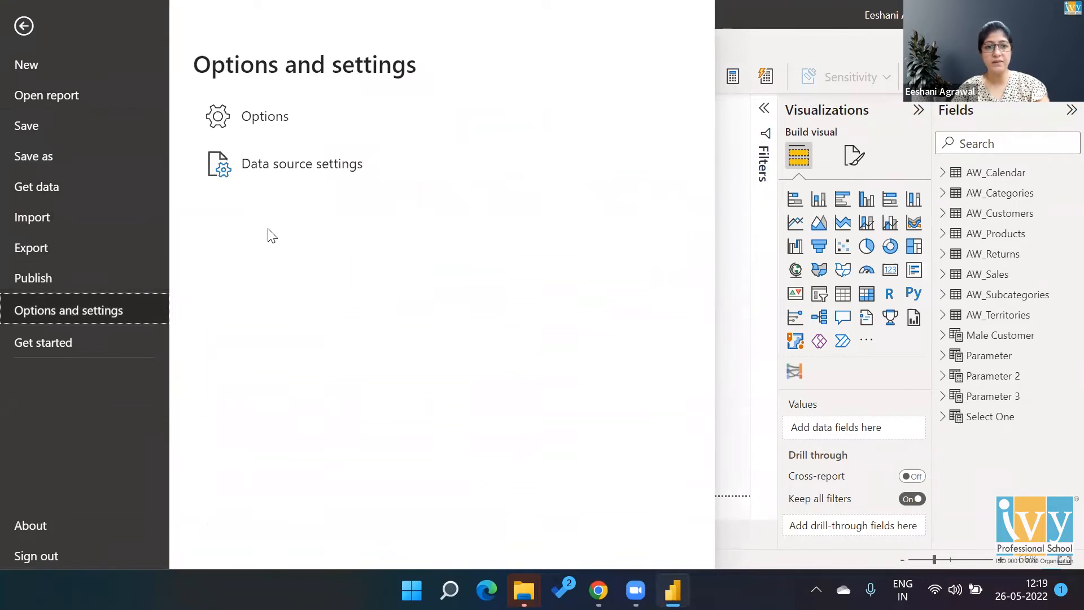
pyautogui.click(24, 26)
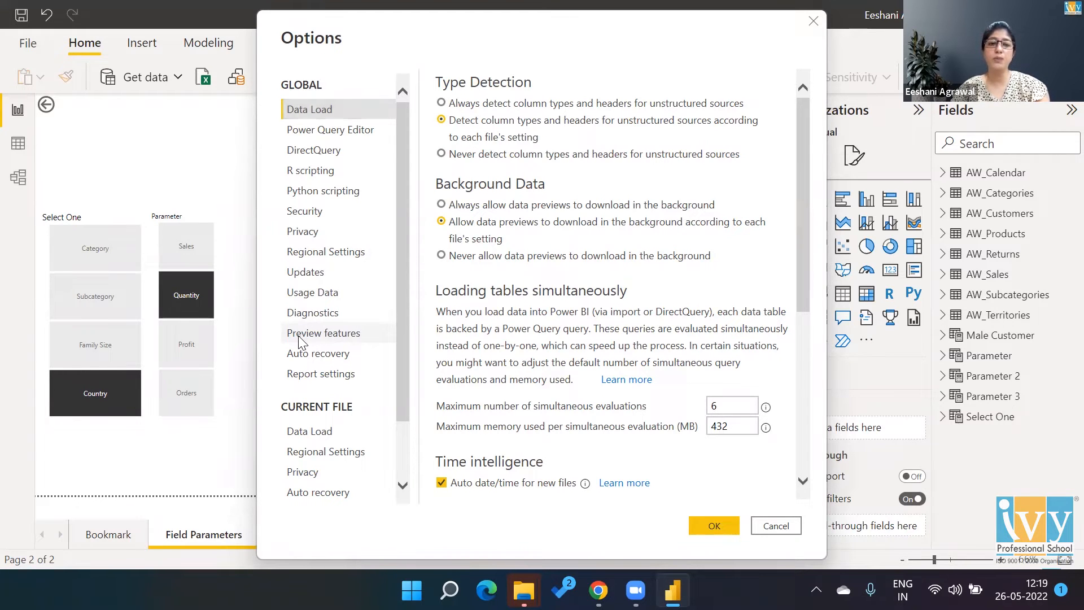
pyautogui.click(323, 333)
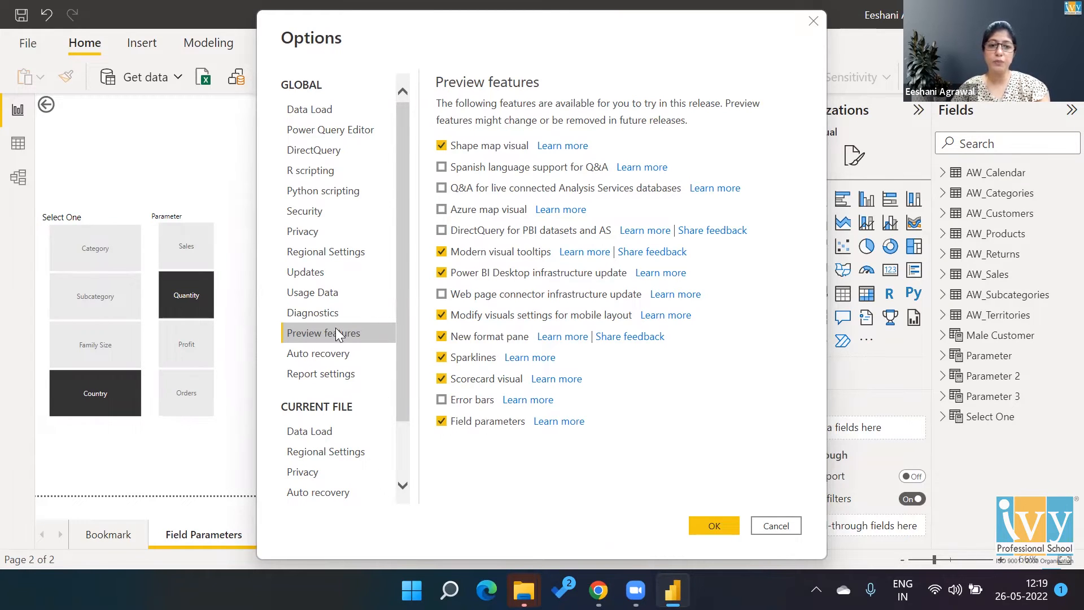
pyautogui.moveTo(519, 435)
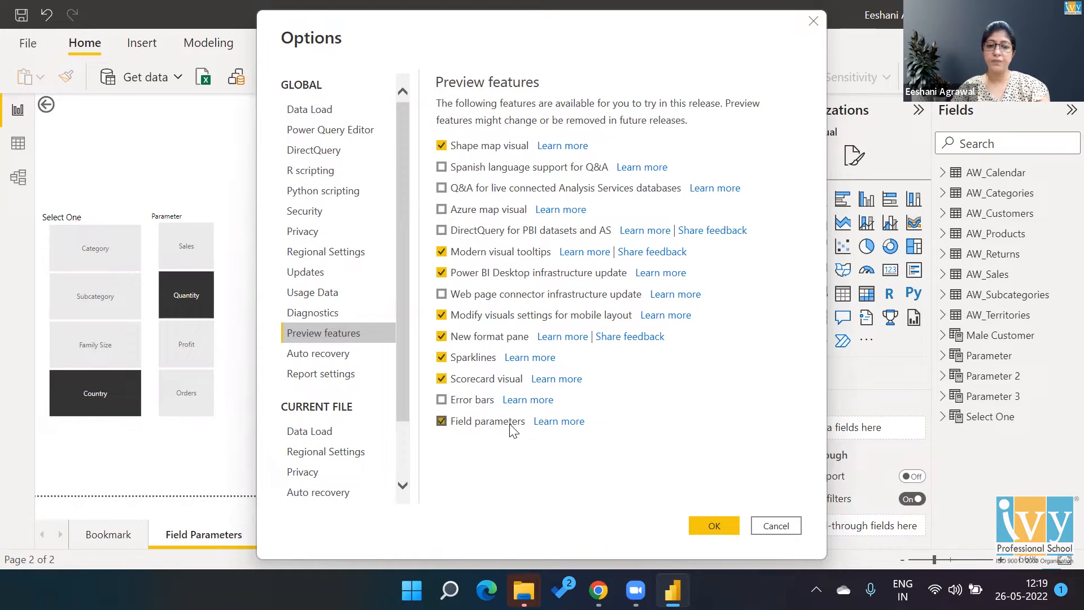
pyautogui.click(714, 526)
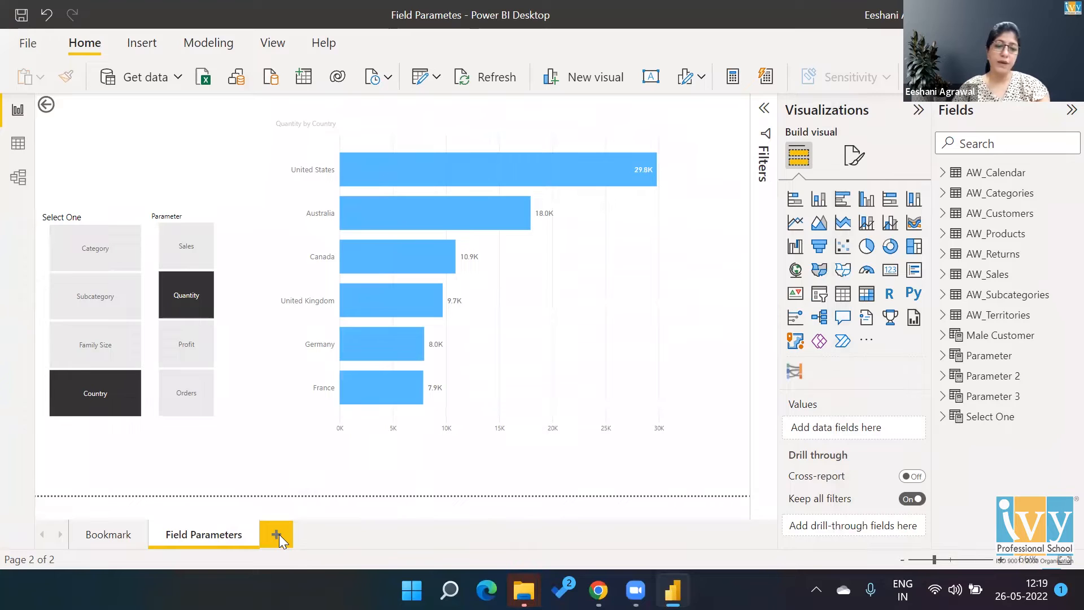
# Step: Add a new blank report page, Page 1, and bring up the Modeling commands
pyautogui.click(275, 533)
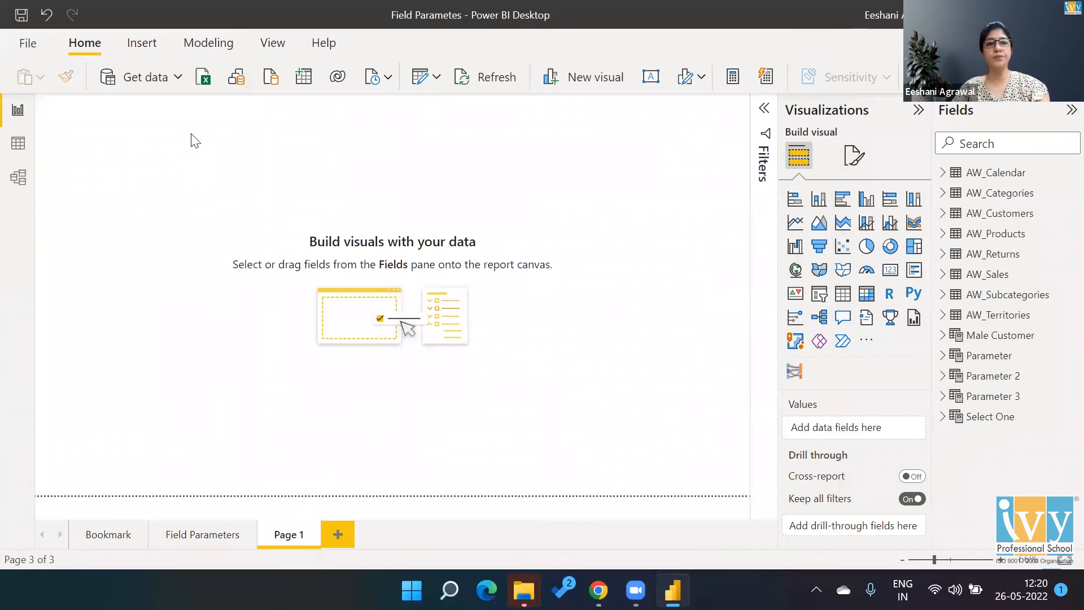
pyautogui.click(208, 42)
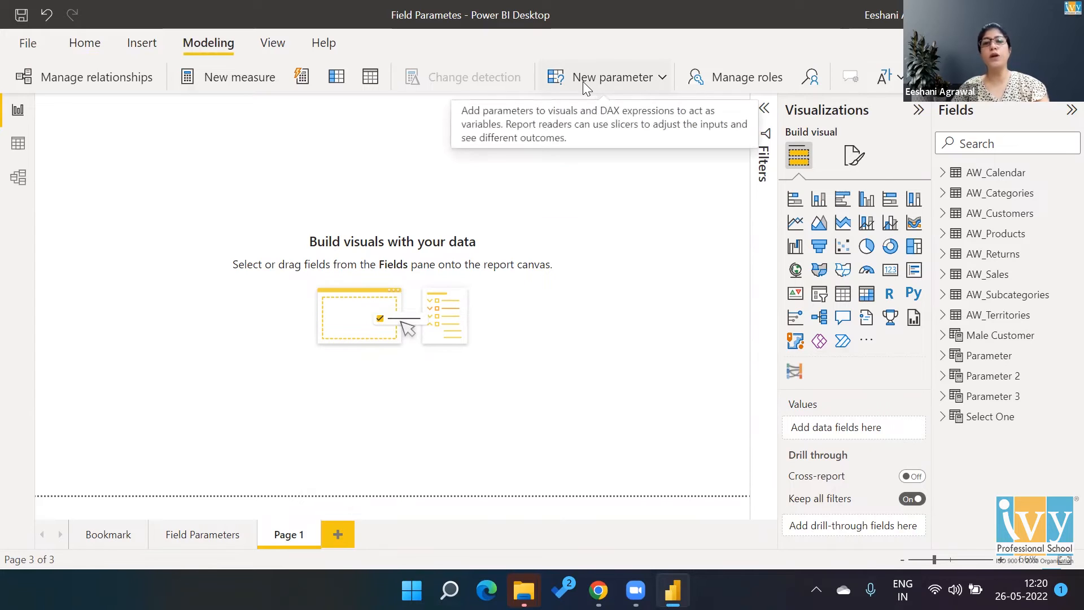
pyautogui.moveTo(637, 92)
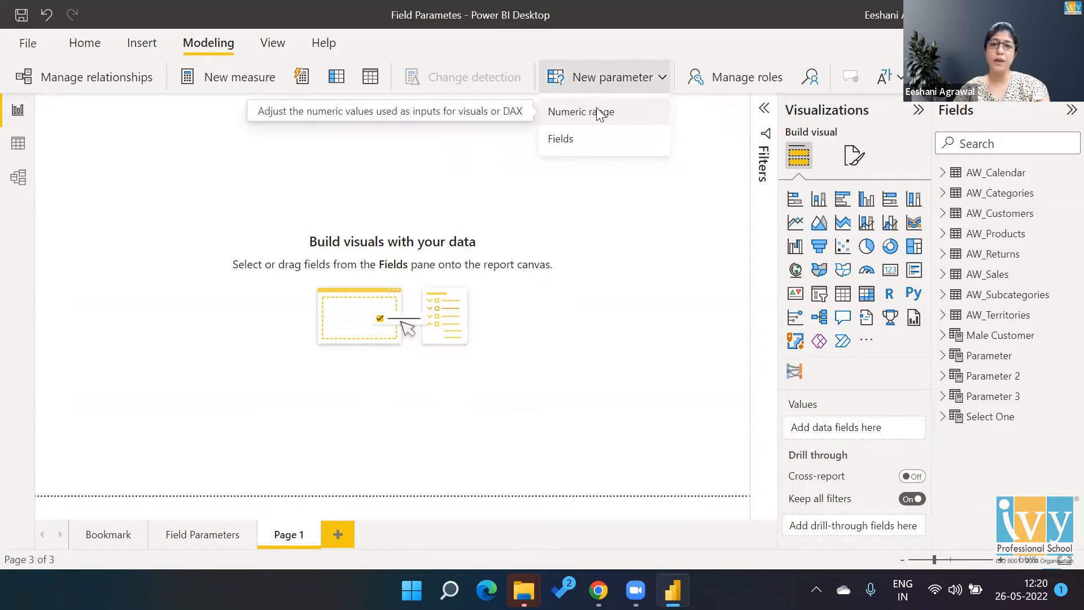
pyautogui.moveTo(591, 135)
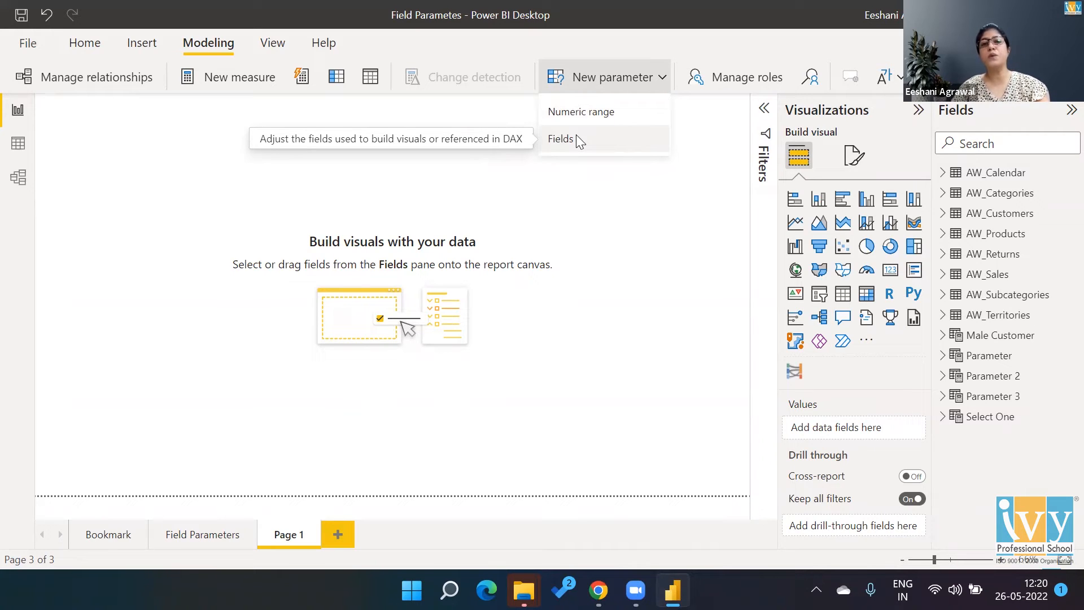
pyautogui.moveTo(581, 111)
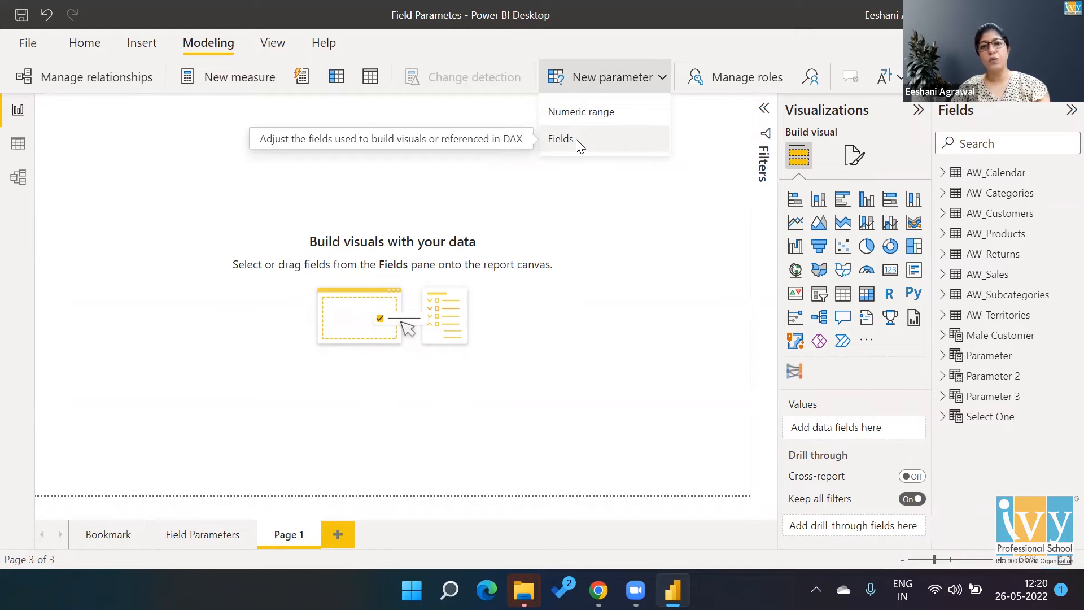
# Step: Start a Fields parameter named Select One with CategoryName, SubcategoryName and Country
pyautogui.click(561, 139)
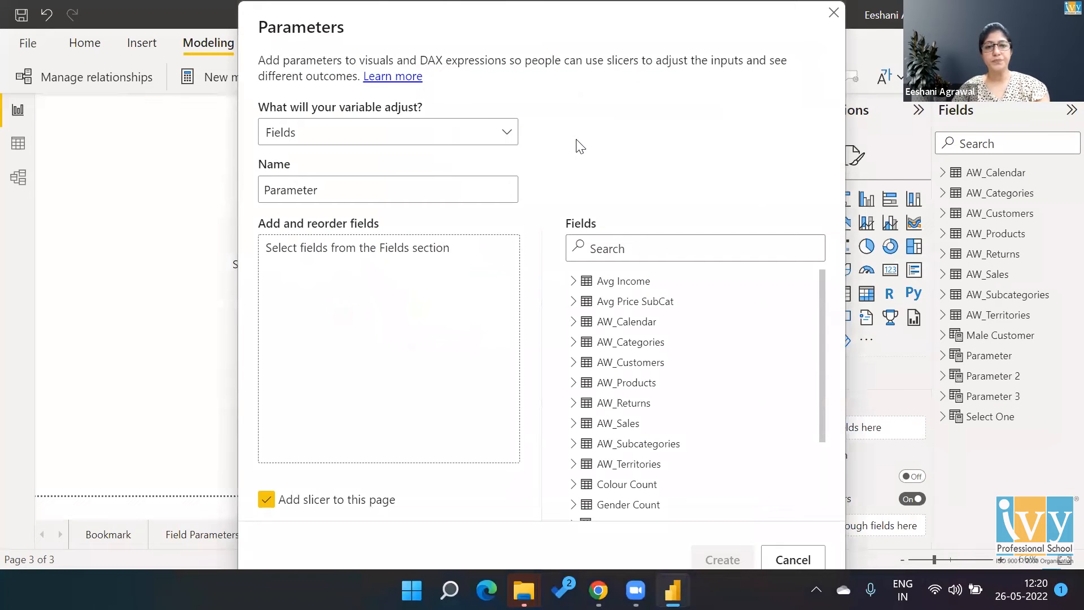
pyautogui.click(373, 190)
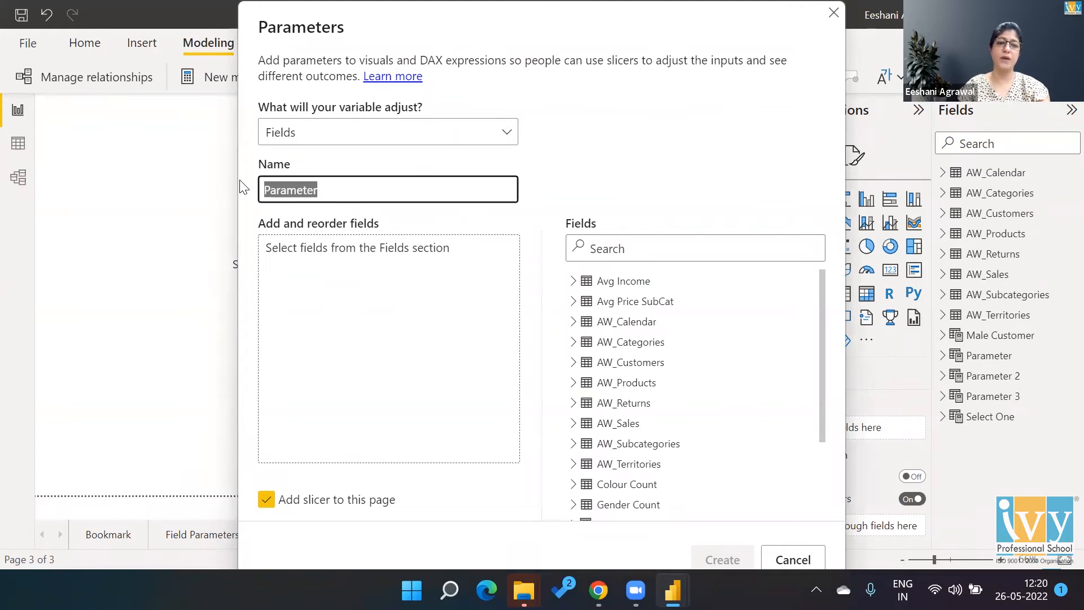
pyautogui.write('Select One')
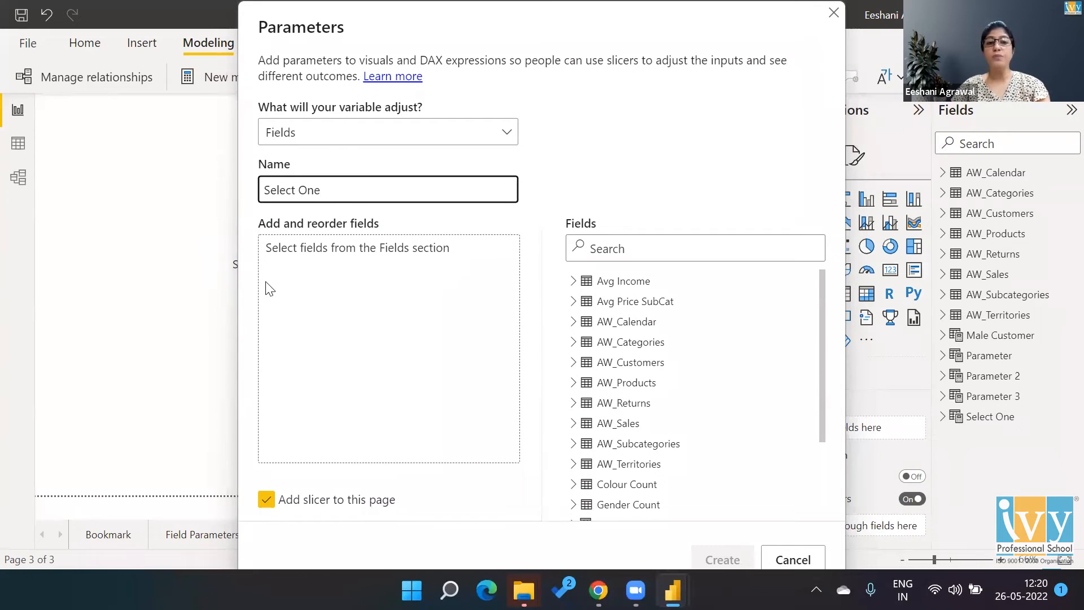
pyautogui.moveTo(333, 344)
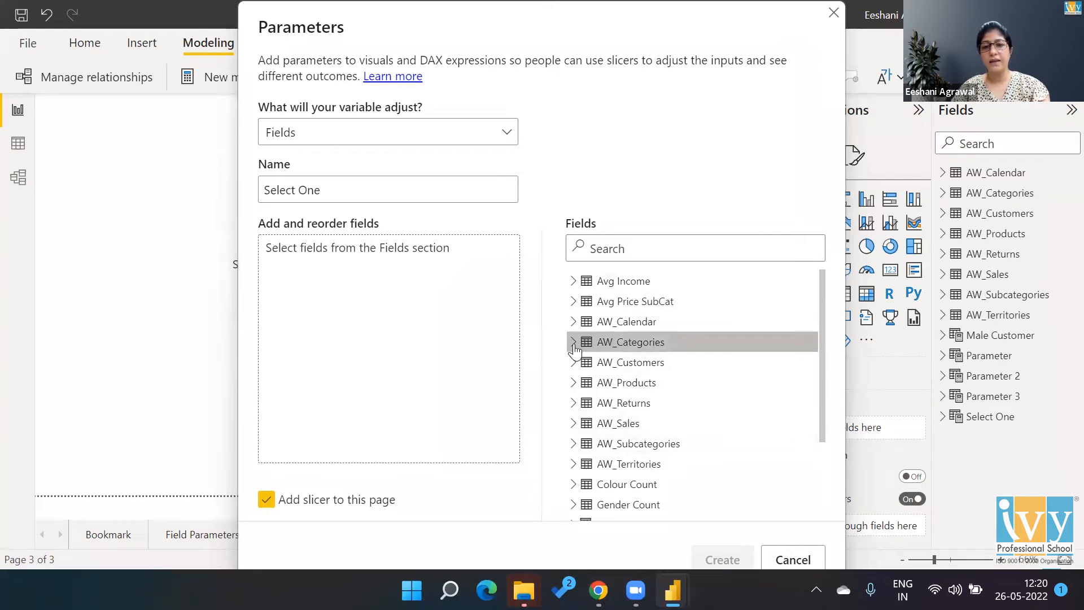
pyautogui.click(573, 342)
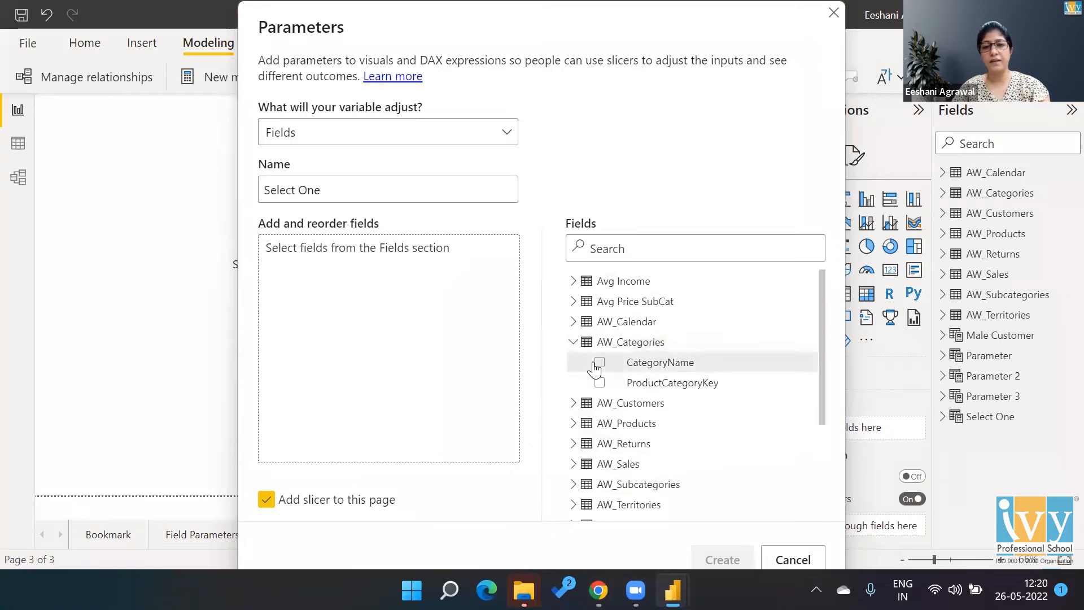
pyautogui.click(599, 362)
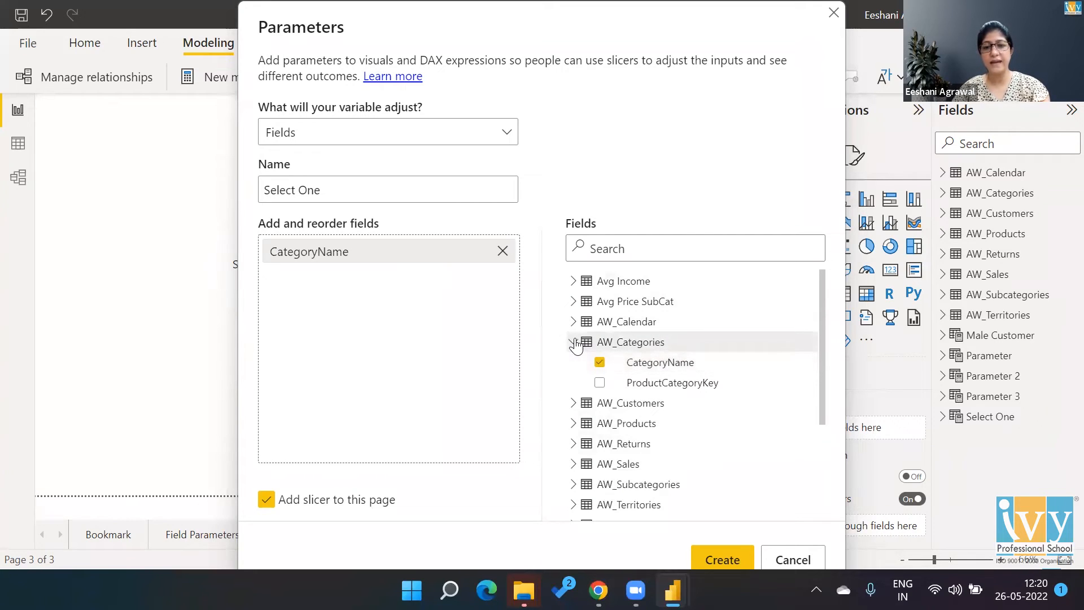
pyautogui.click(573, 342)
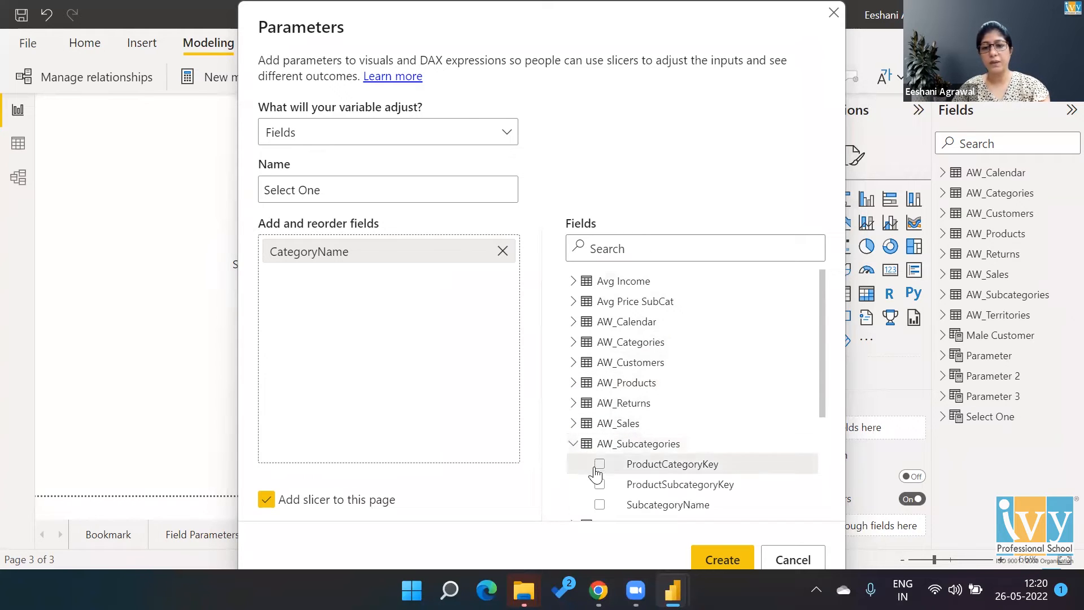
pyautogui.click(600, 505)
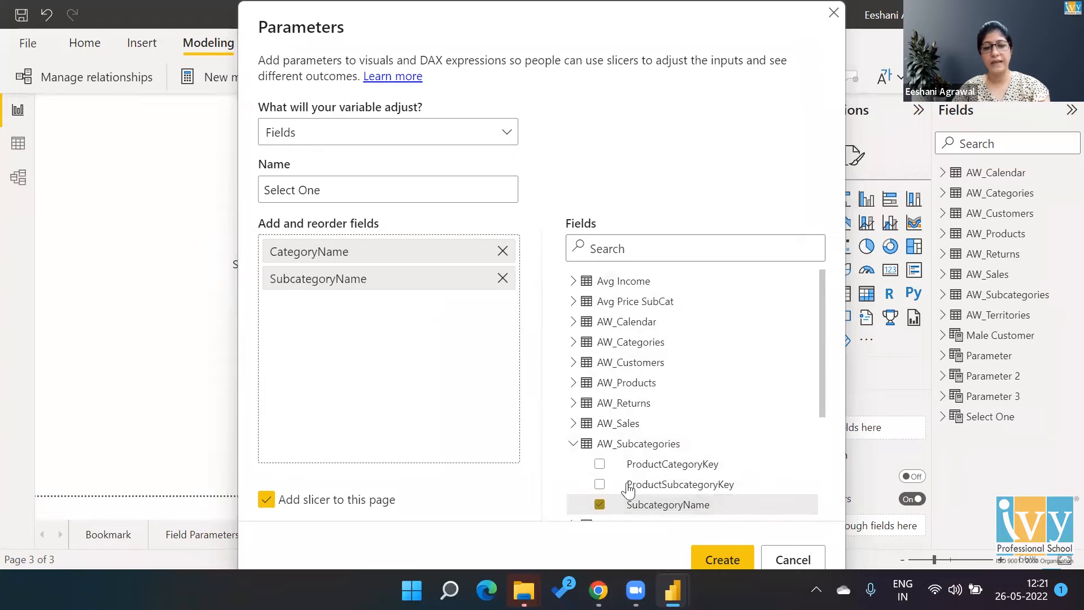
pyautogui.scroll(-3)
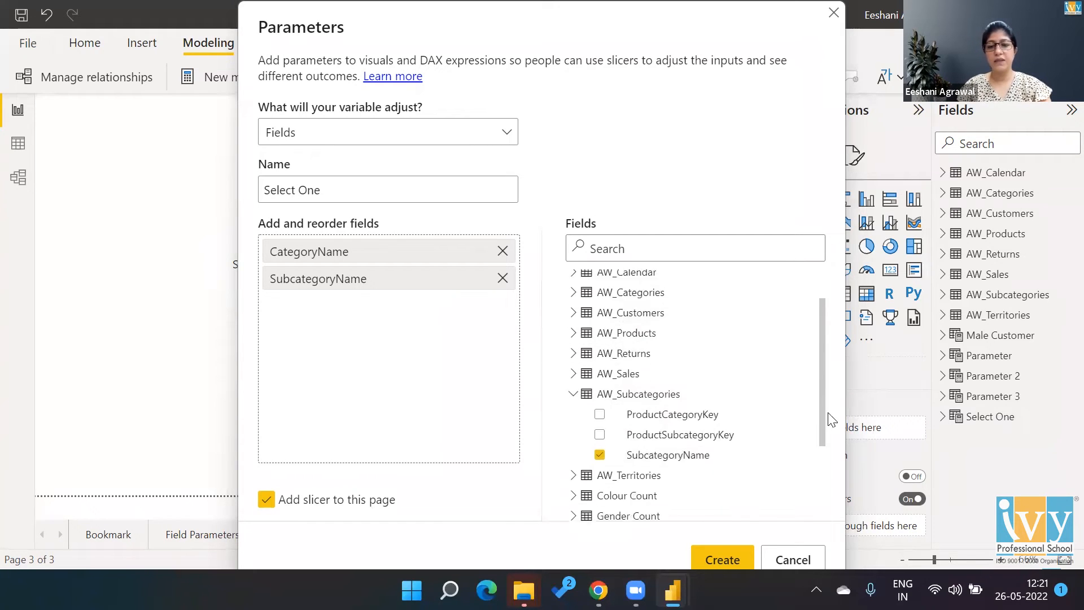
pyautogui.scroll(-3)
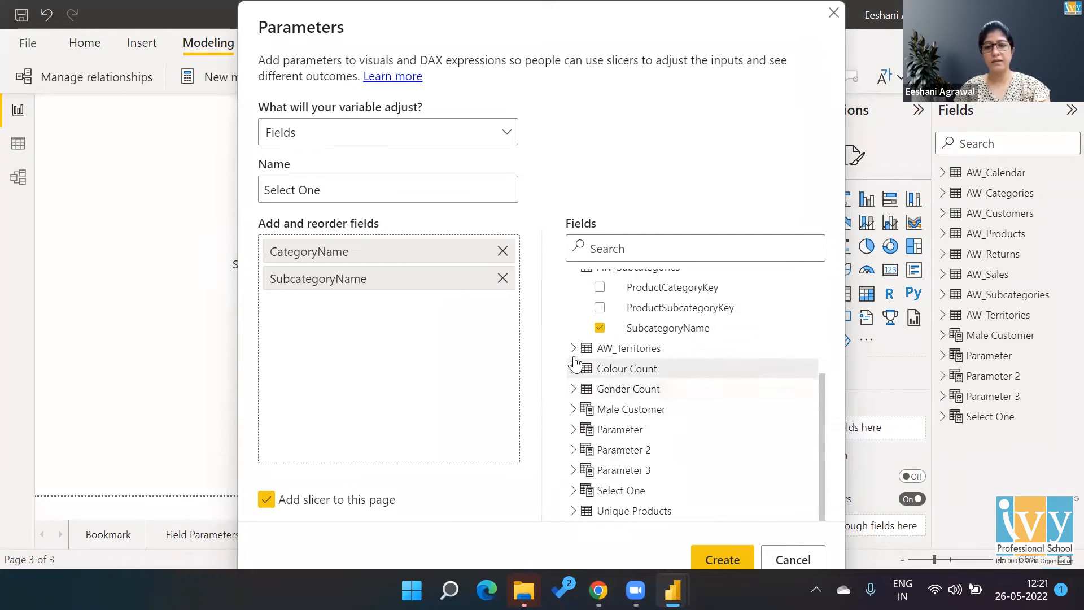
pyautogui.click(573, 348)
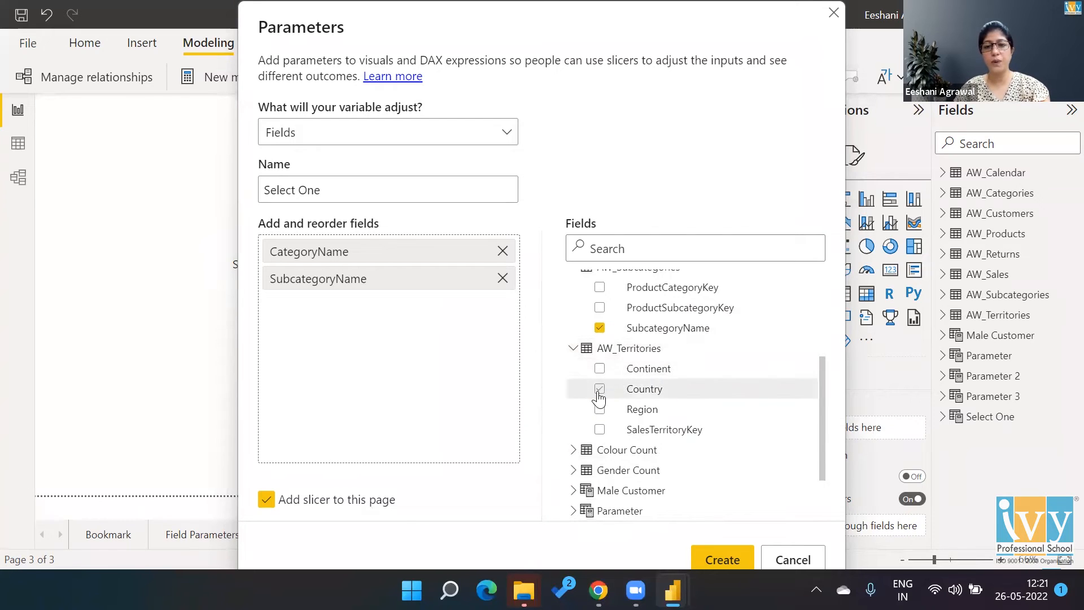
pyautogui.click(599, 389)
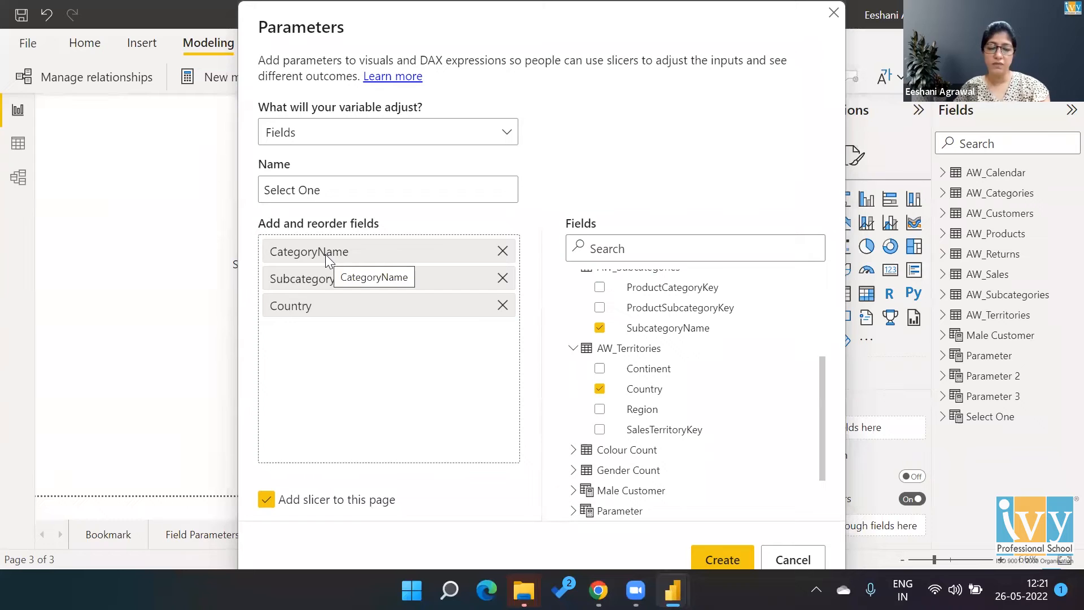
# Step: Rename the entries to Category and Subcategory, then create the parameter with its slicer
pyautogui.doubleClick(308, 251)
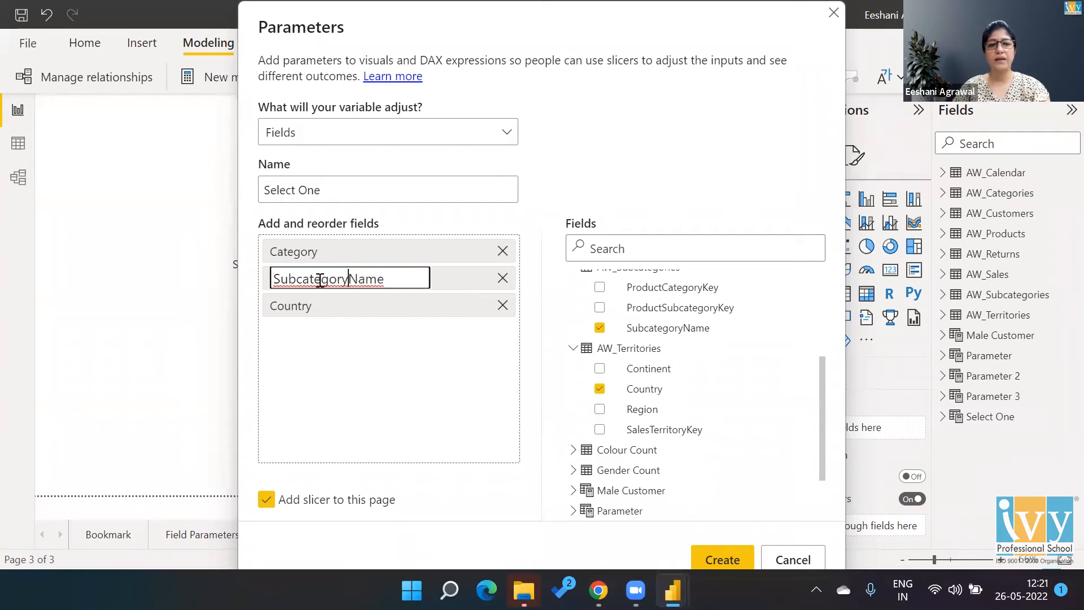
pyautogui.press('Backspace')
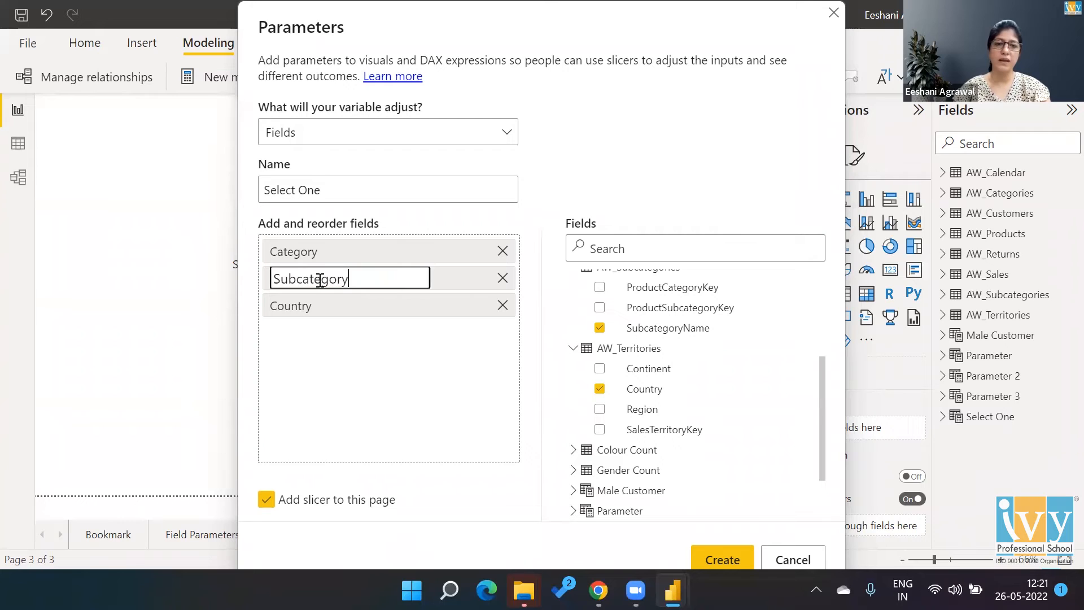
pyautogui.click(364, 370)
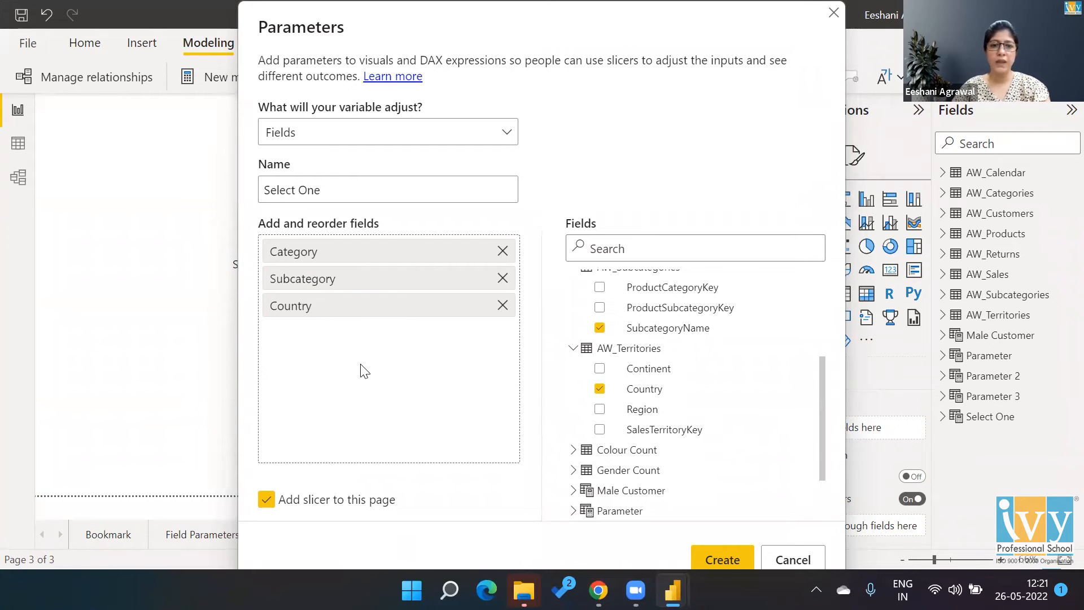
pyautogui.moveTo(385, 379)
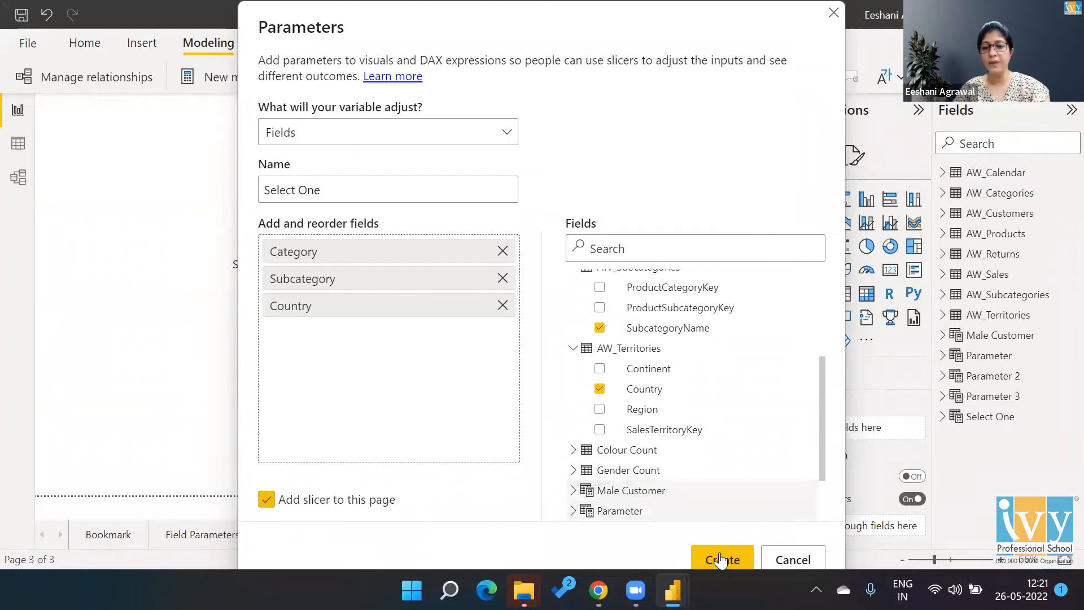
pyautogui.click(722, 560)
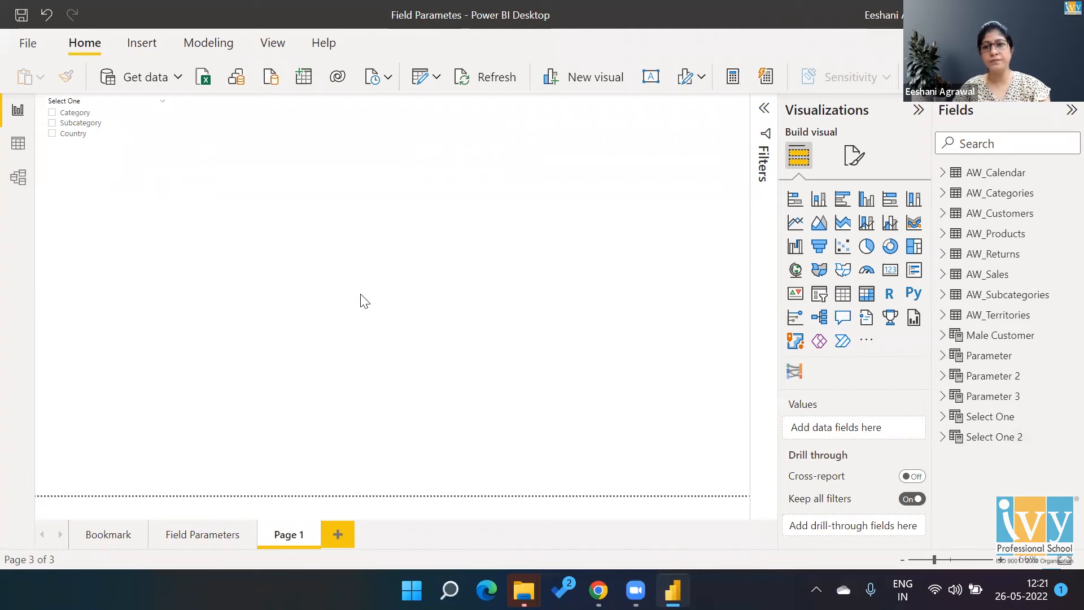
pyautogui.moveTo(842, 199)
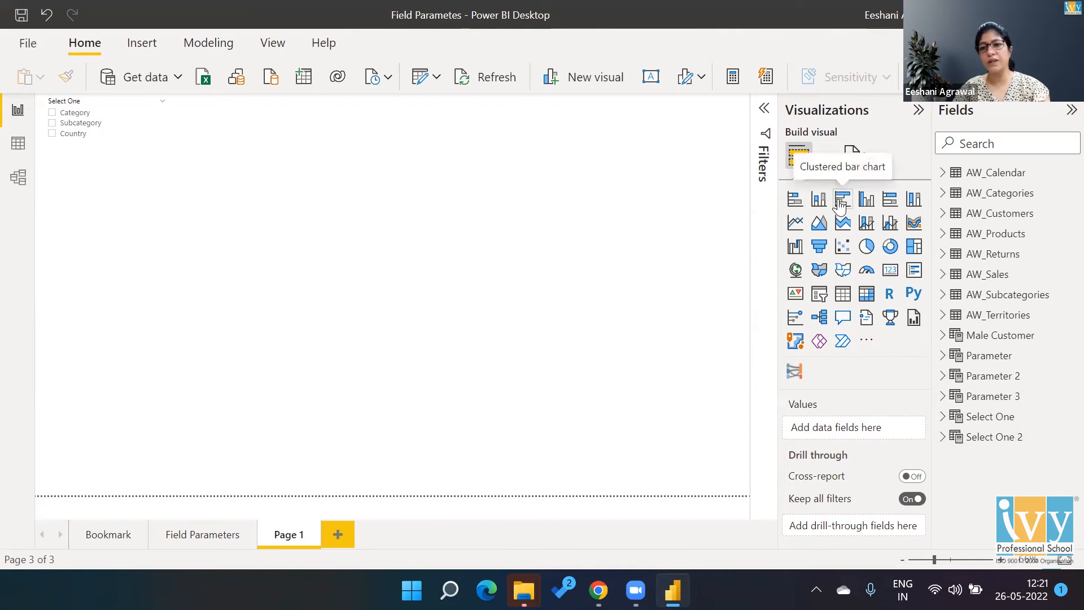
# Step: Add a clustered bar chart showing Total Sales from the AW_Sales table
pyautogui.click(842, 200)
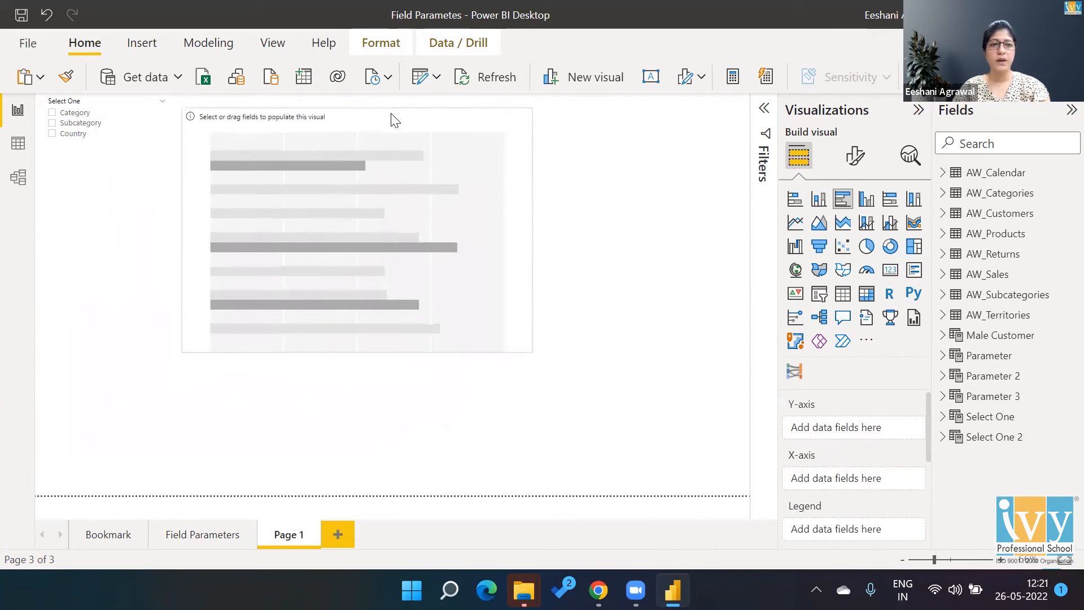
pyautogui.click(357, 229)
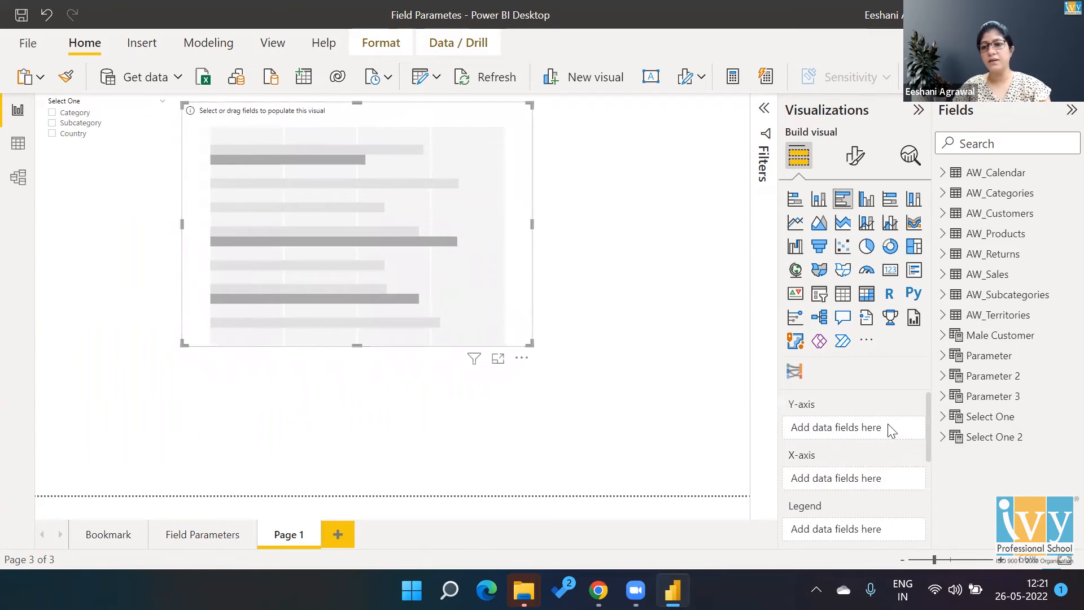
pyautogui.moveTo(949, 282)
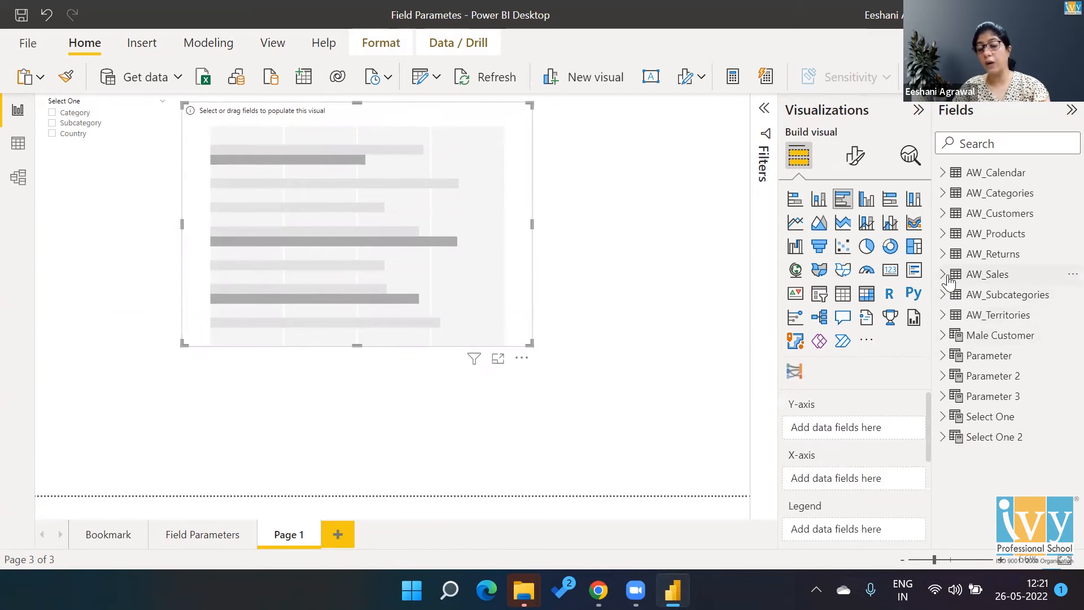
pyautogui.click(951, 274)
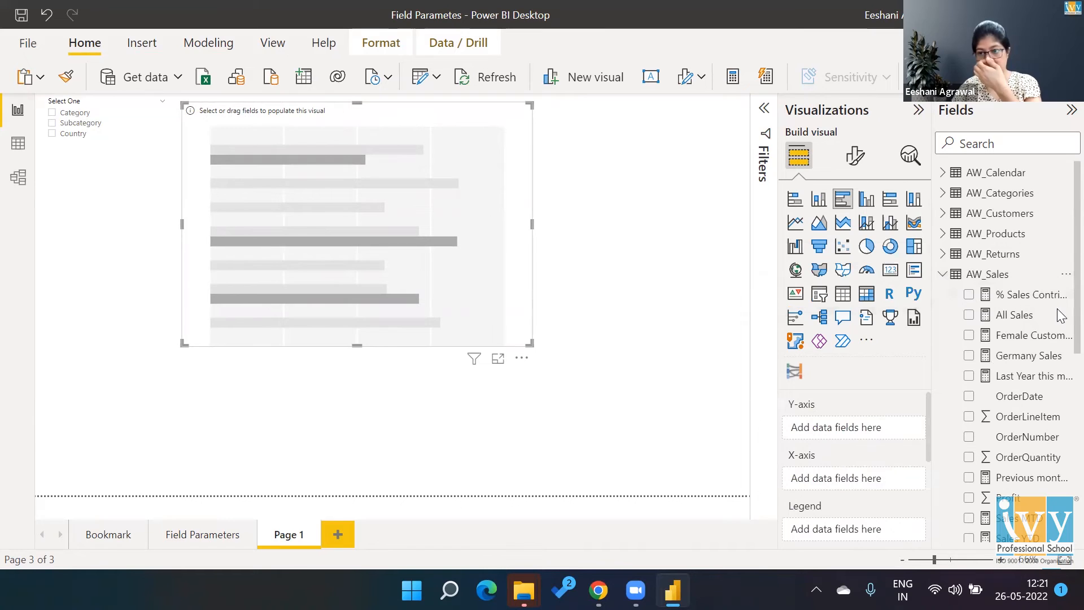
pyautogui.scroll(-3)
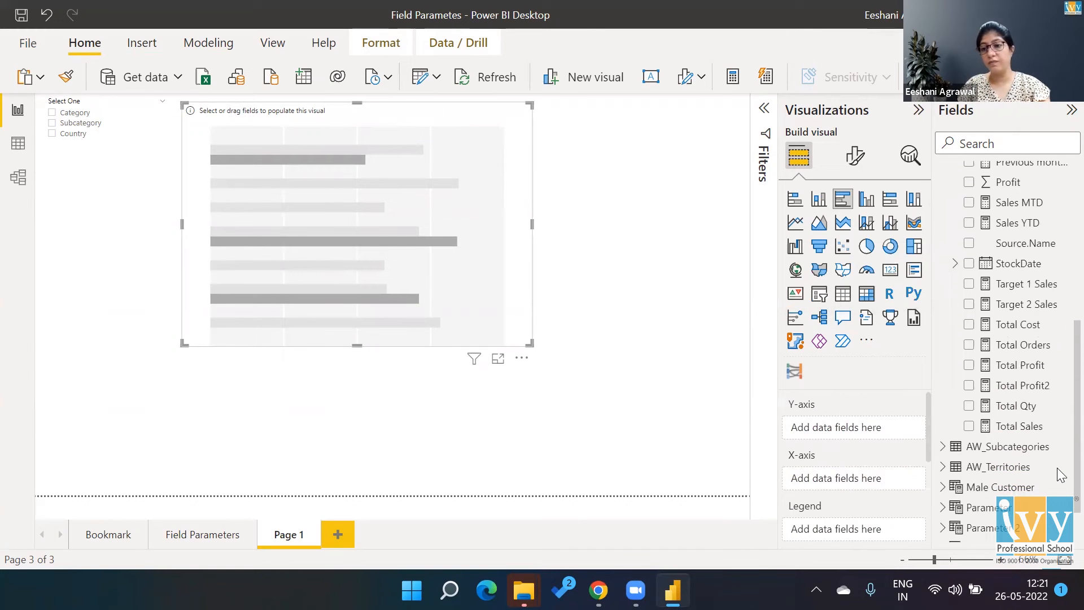
pyautogui.click(970, 426)
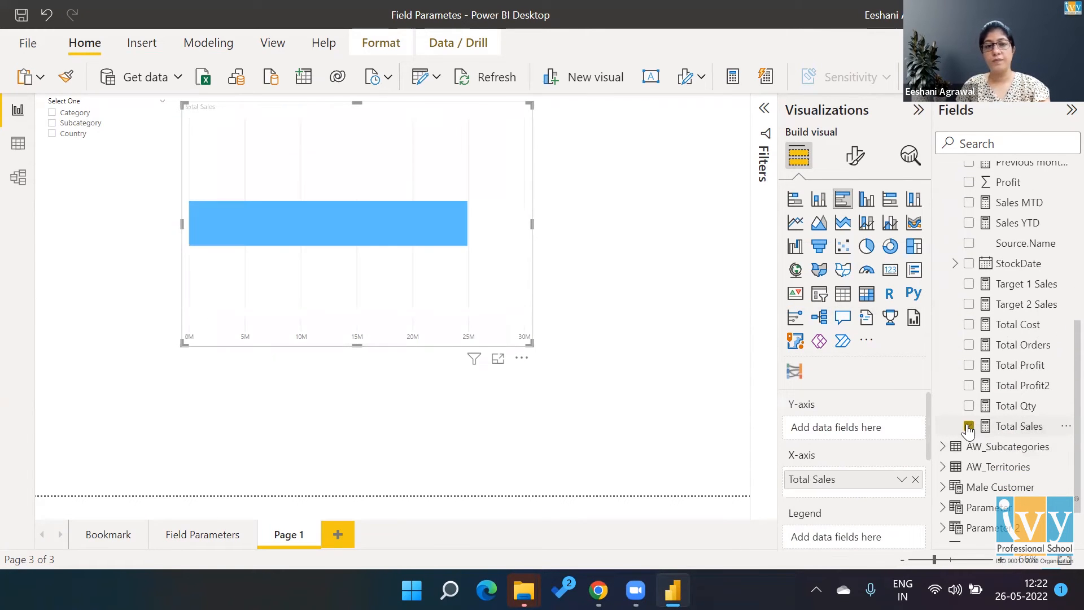
pyautogui.click(968, 426)
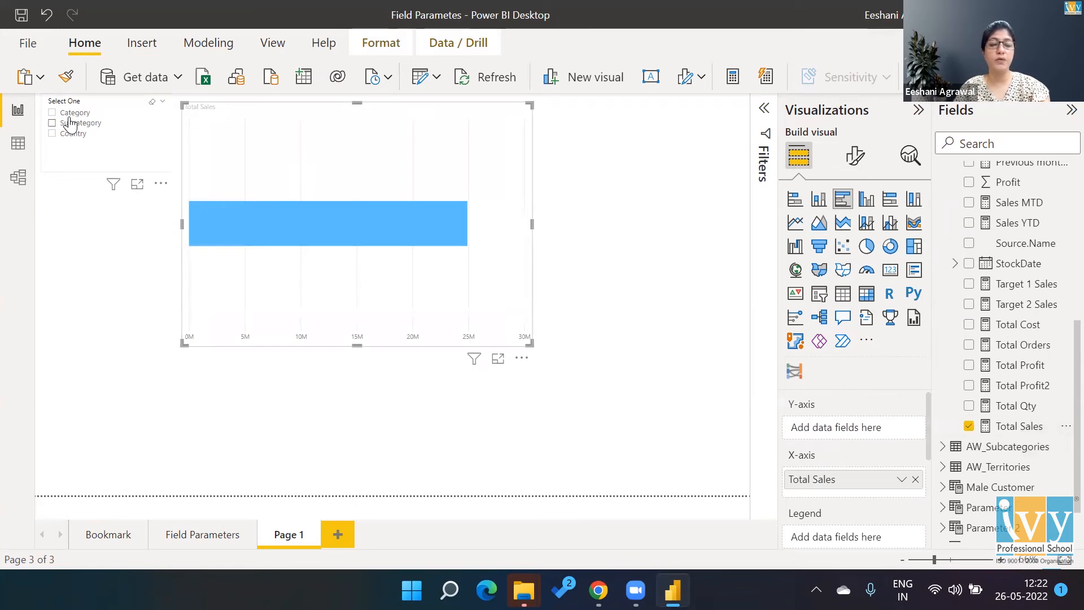
pyautogui.moveTo(94, 133)
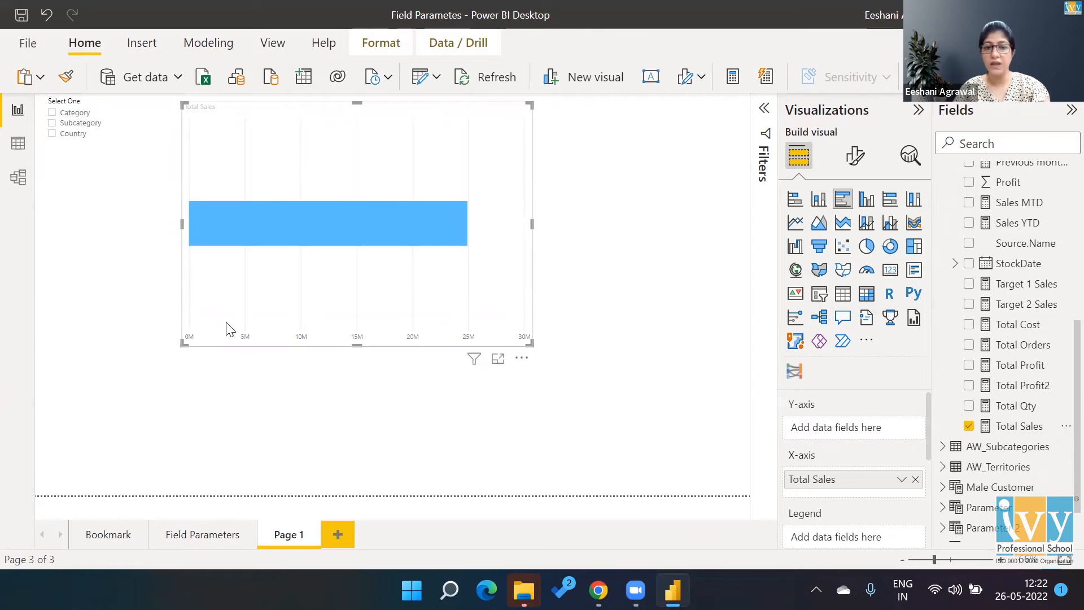
pyautogui.moveTo(471, 280)
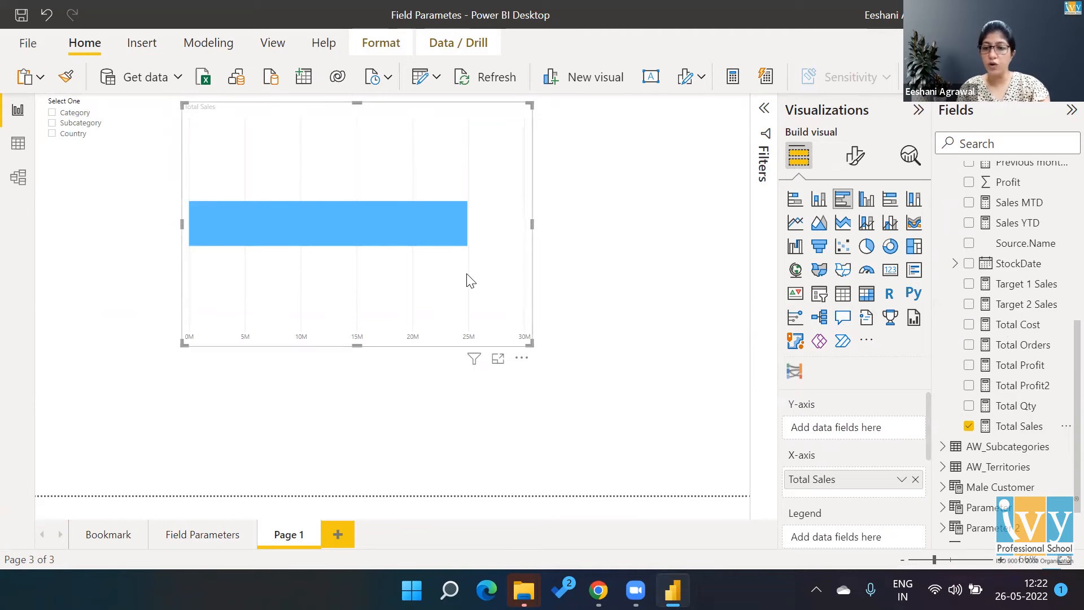
pyautogui.moveTo(797, 420)
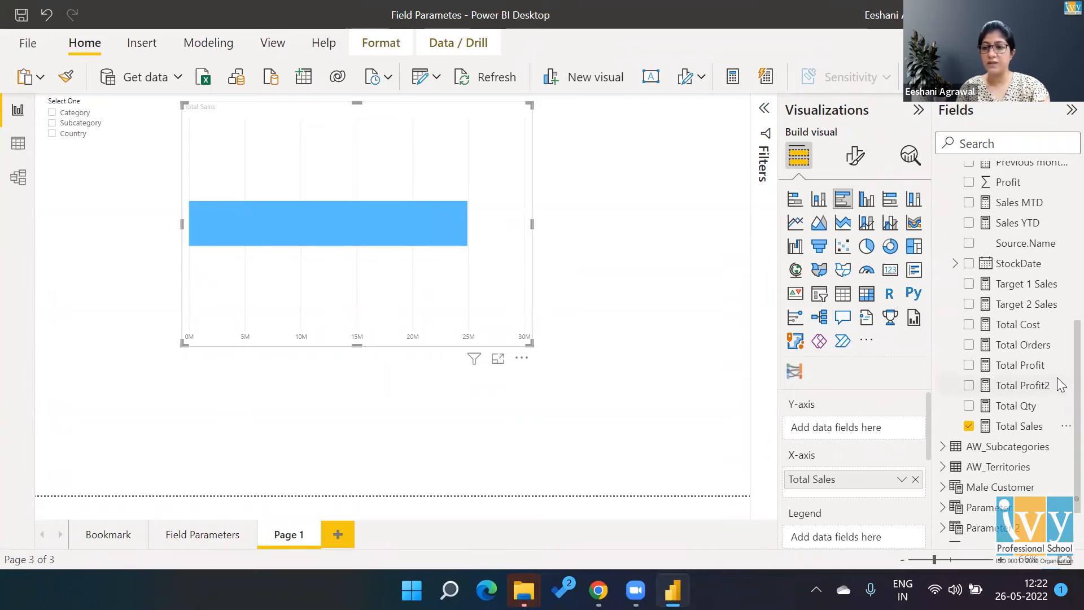
# Step: Put Select One on the chart's axis and test Subcategory, Country, then Category
pyautogui.scroll(-3)
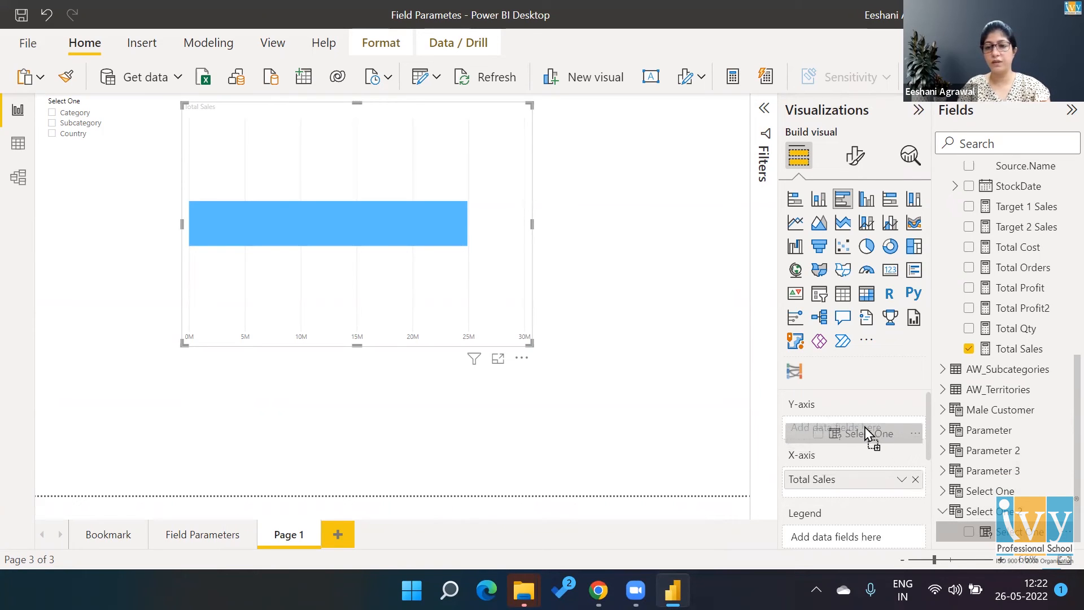
pyautogui.click(853, 429)
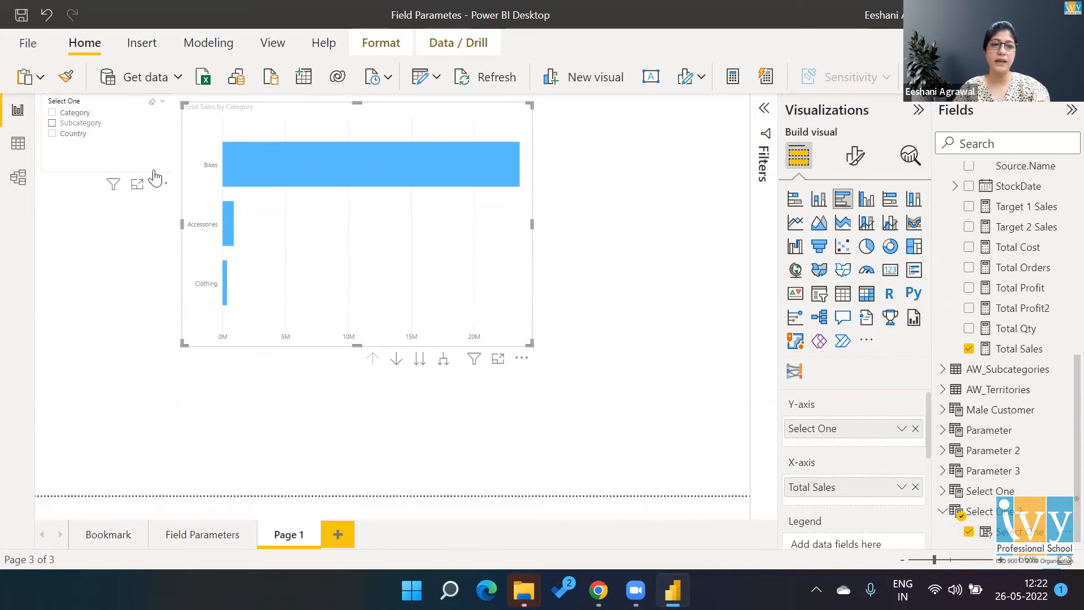
pyautogui.click(53, 122)
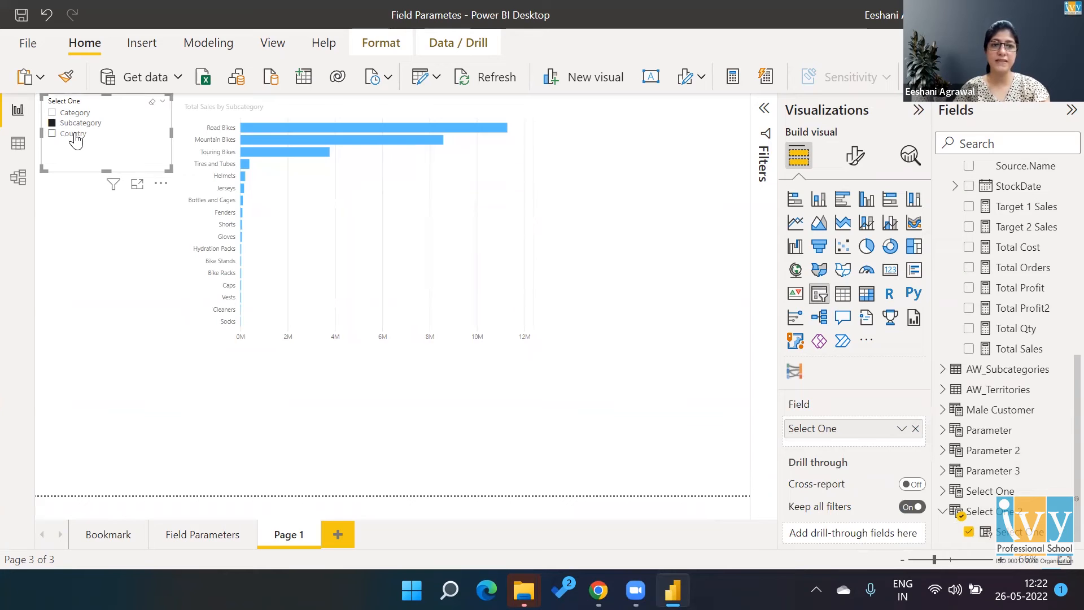
pyautogui.click(73, 133)
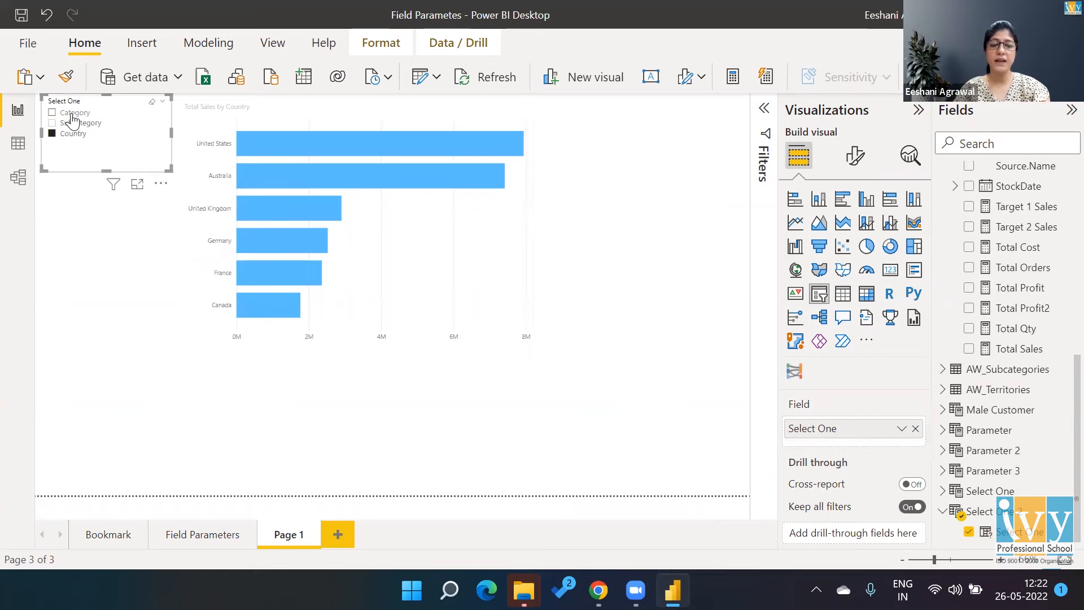
pyautogui.click(52, 122)
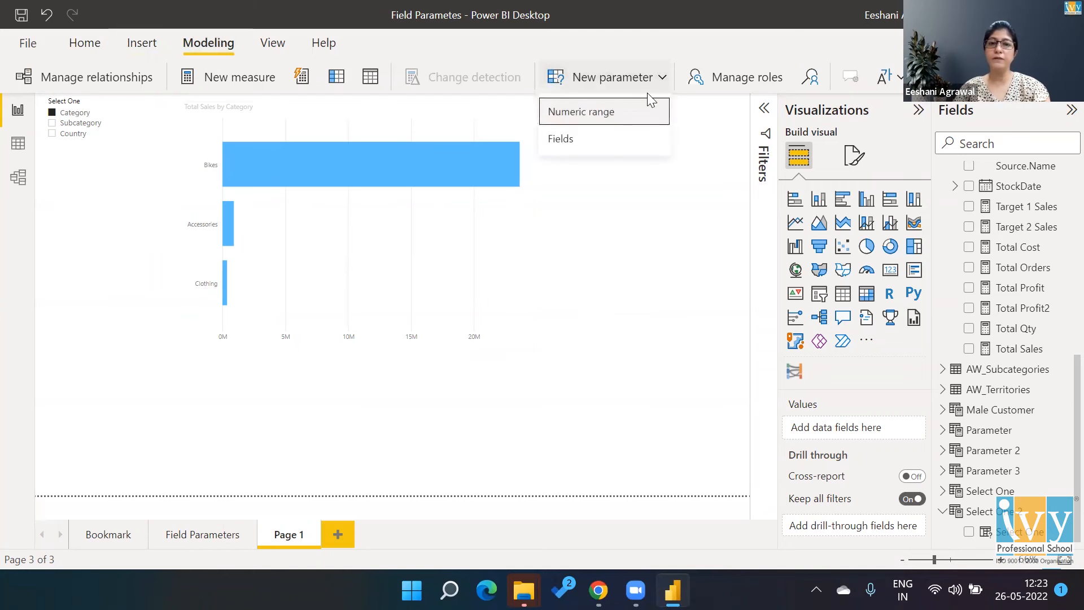
# Step: Start a Fields parameter named Select Measure and add Total Profit, Orders, Qty and Sales
pyautogui.click(561, 139)
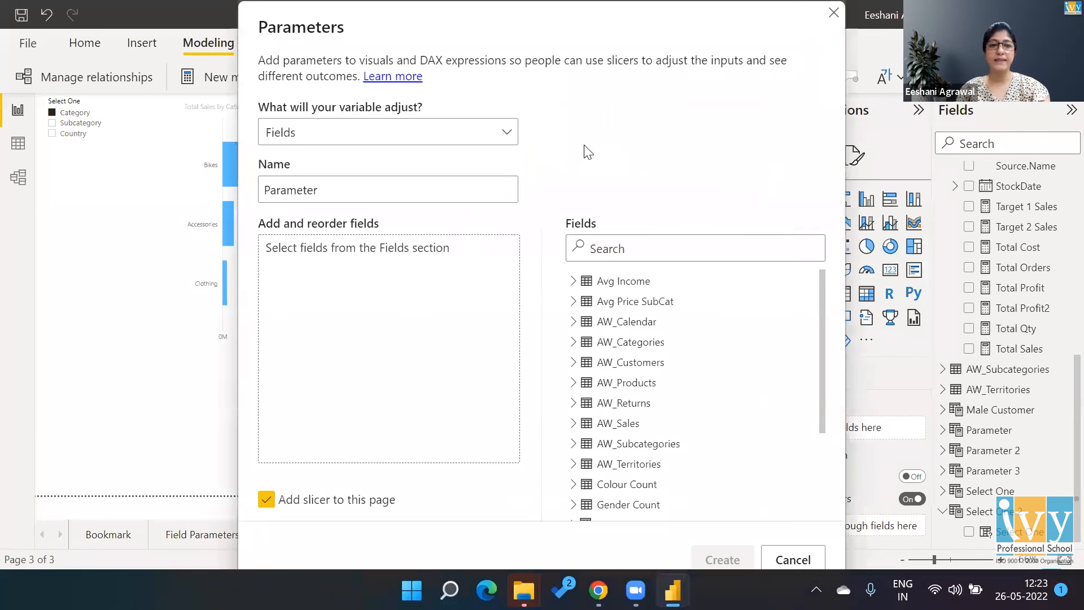
pyautogui.write('Select Measure')
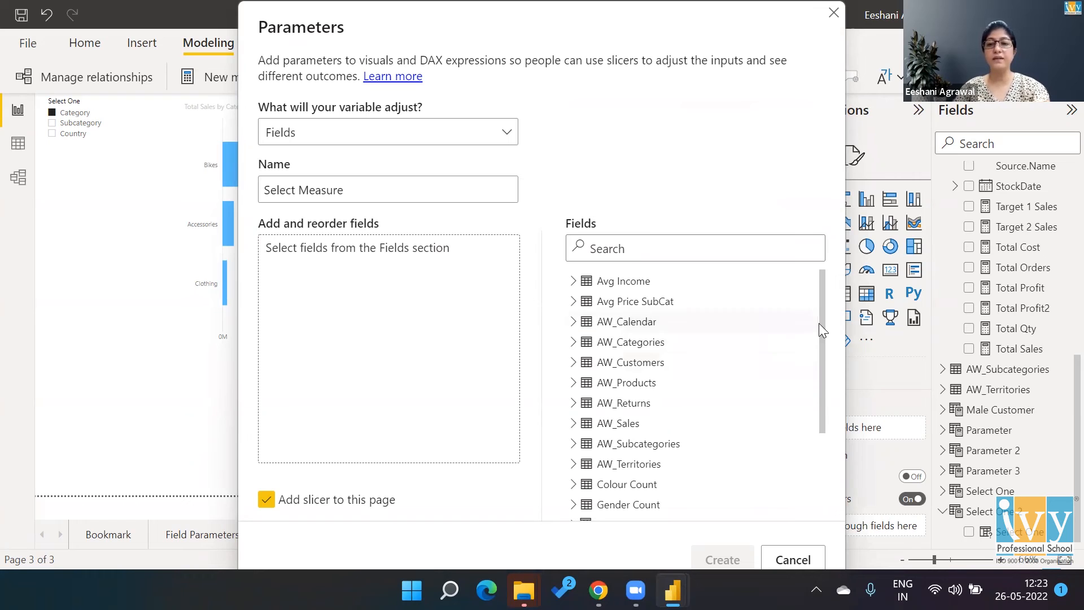
pyautogui.scroll(-3)
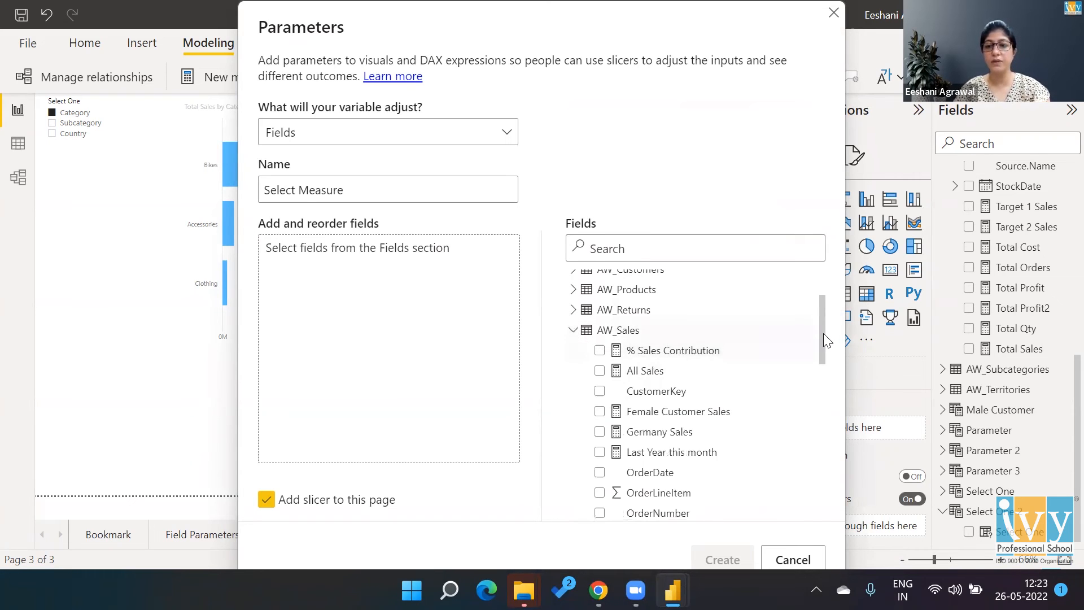
pyautogui.scroll(-3)
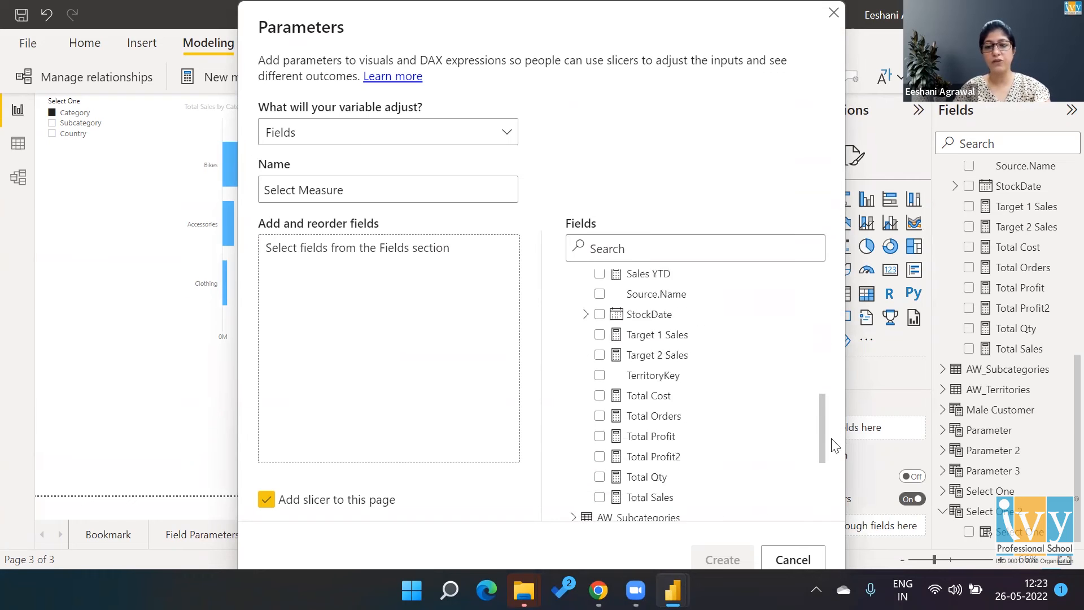
pyautogui.scroll(-3)
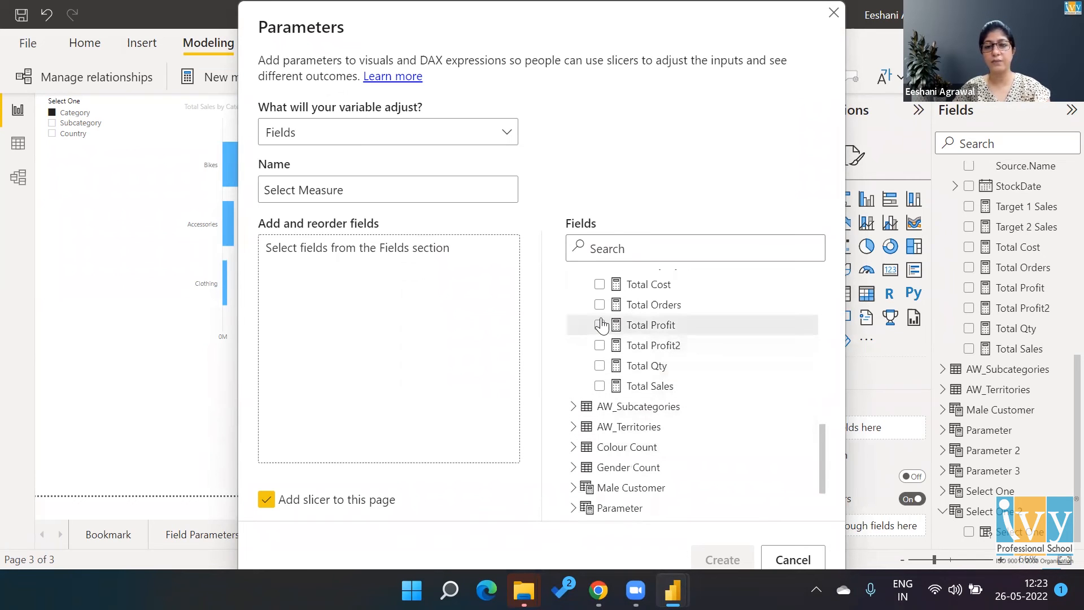
pyautogui.click(600, 304)
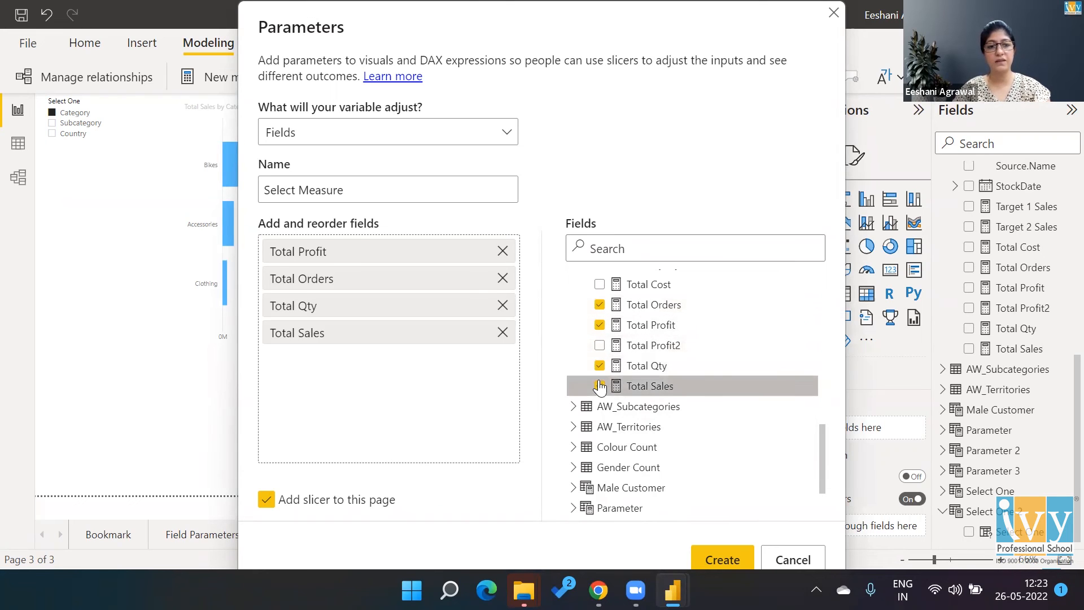
# Step: Rename the entries to Profit, No. of Orders and Sales, then create the parameter
pyautogui.doubleClick(298, 251)
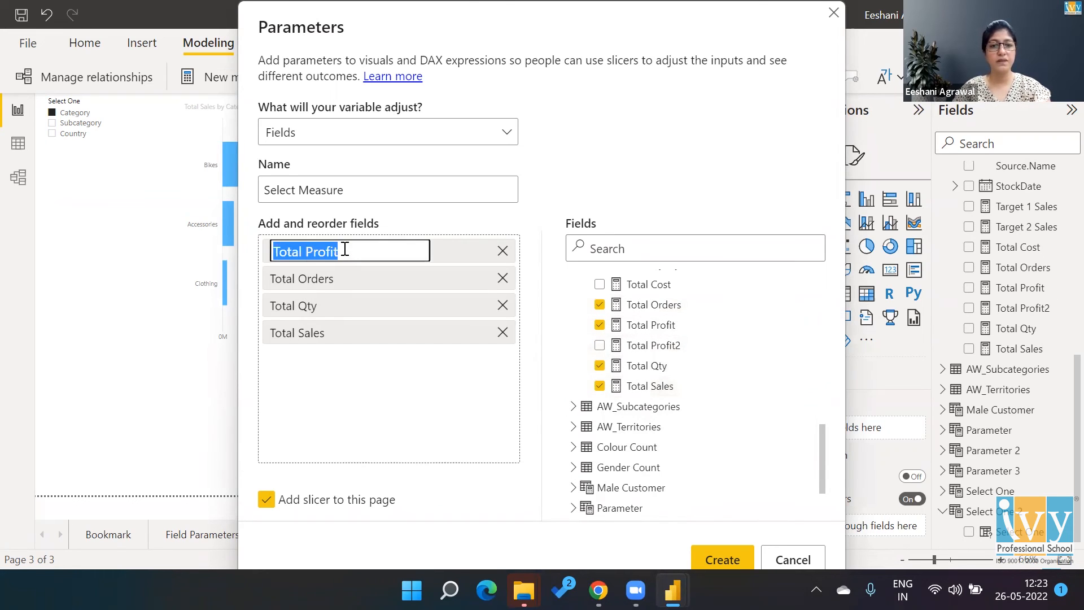
pyautogui.write('Profit')
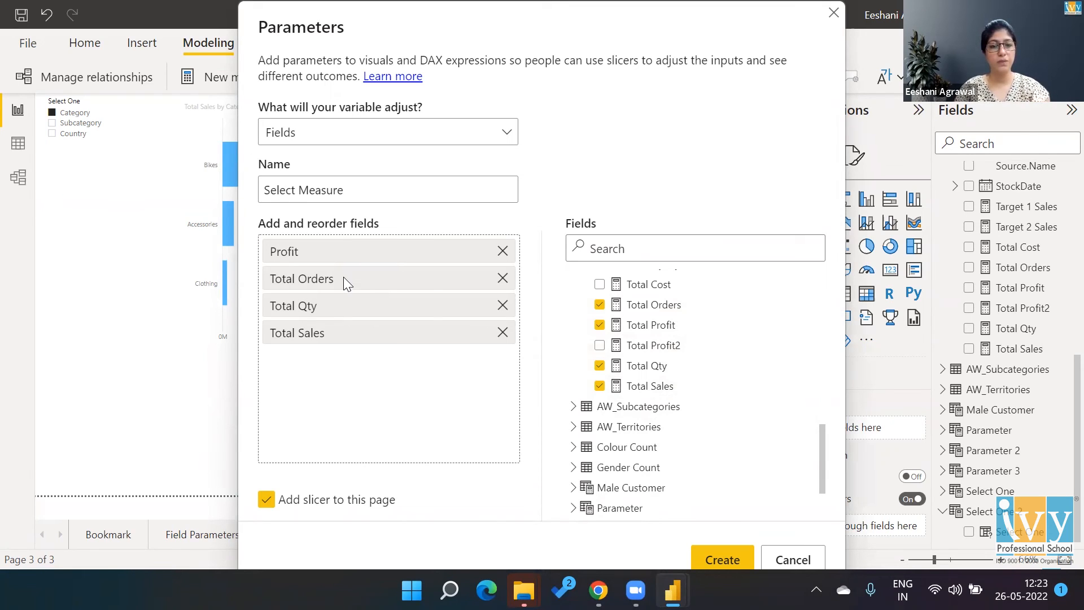
pyautogui.doubleClick(301, 278)
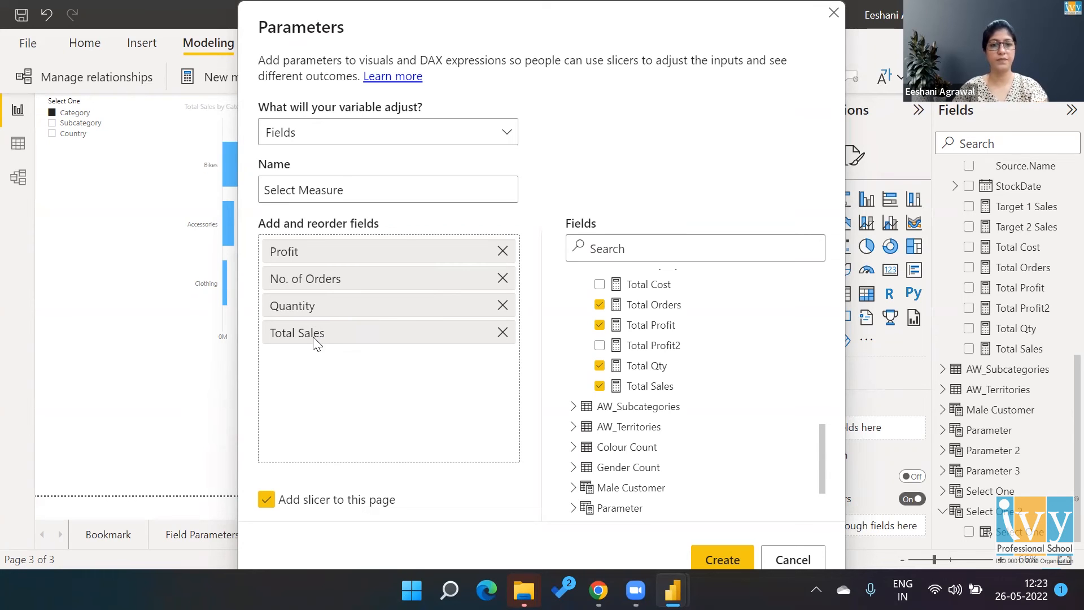
pyautogui.doubleClick(296, 332)
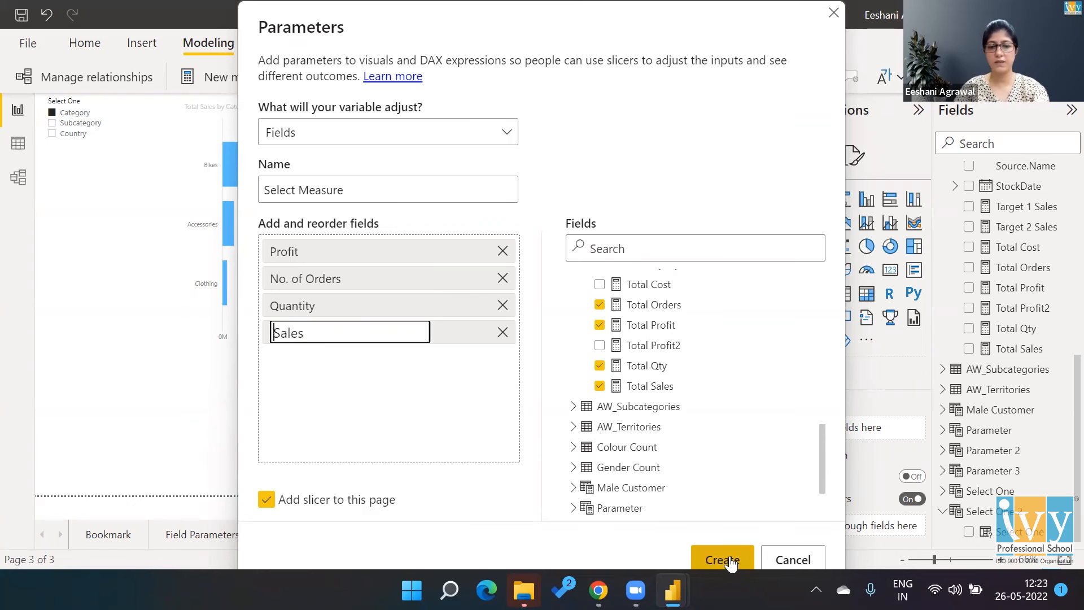
pyautogui.click(722, 560)
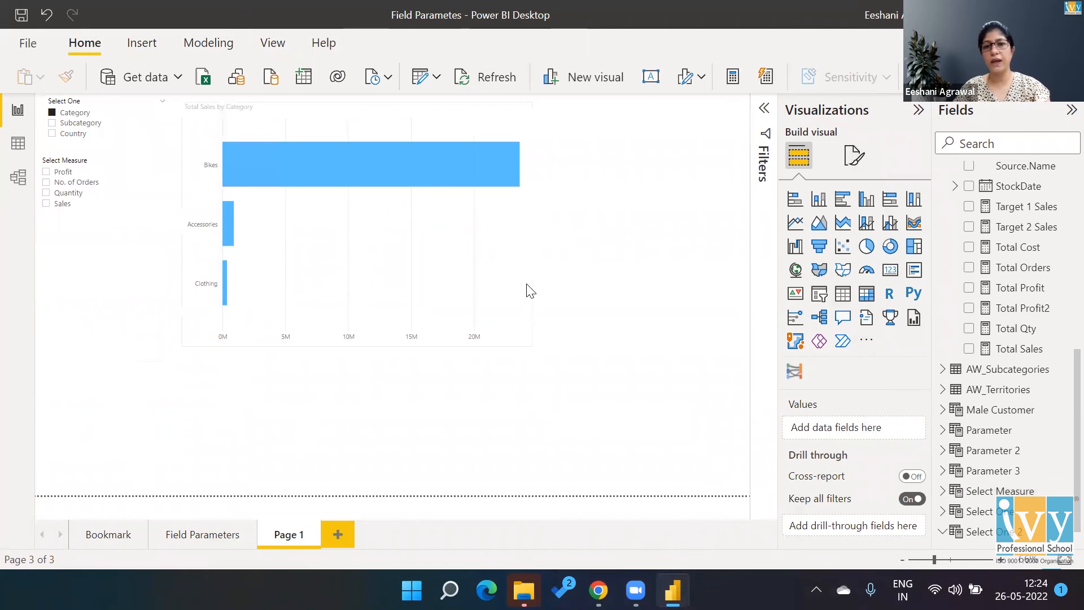
# Step: Replace Total Sales in the bar chart's values with the Select Measure parameter
pyautogui.click(381, 242)
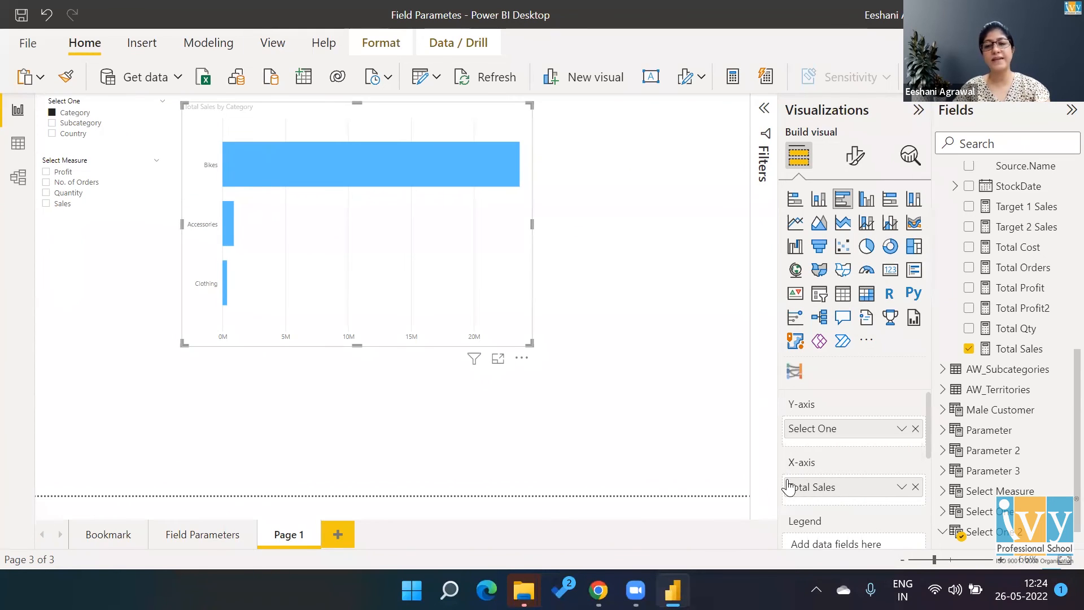
pyautogui.moveTo(844, 486)
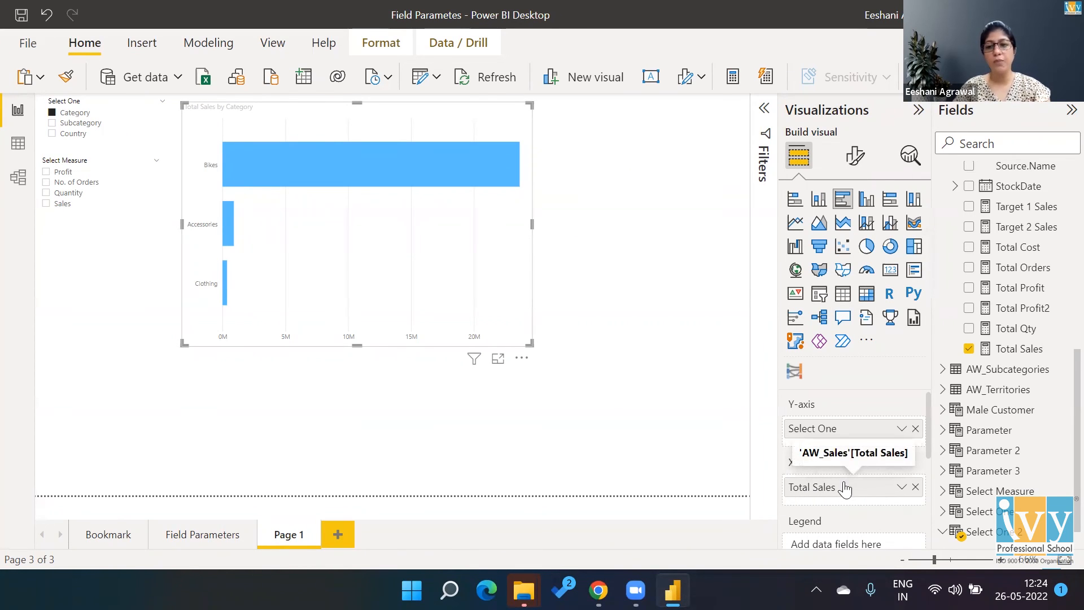
pyautogui.moveTo(800, 502)
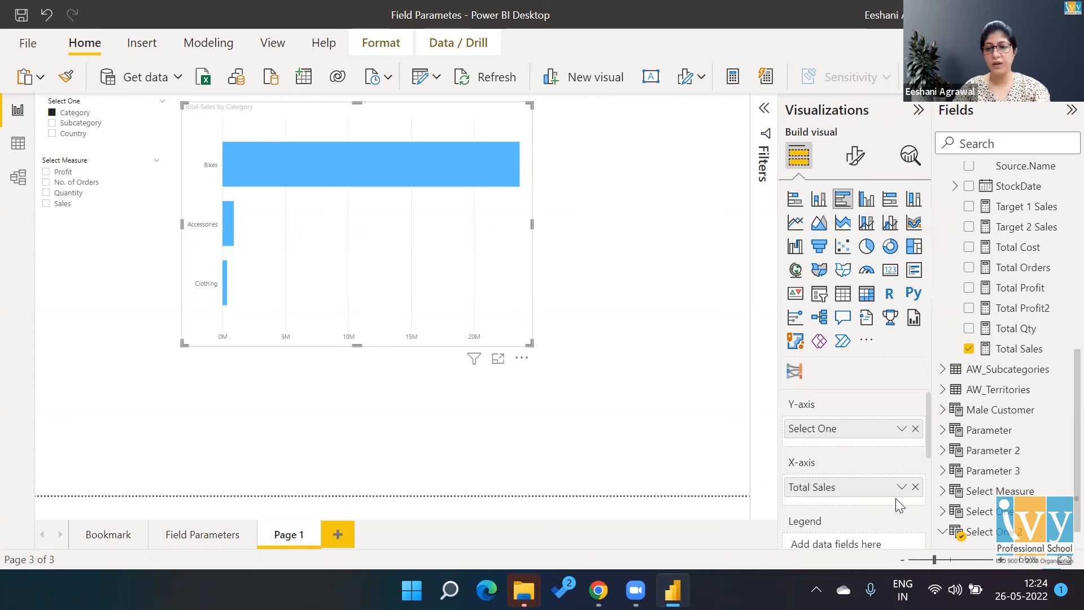
pyautogui.click(914, 487)
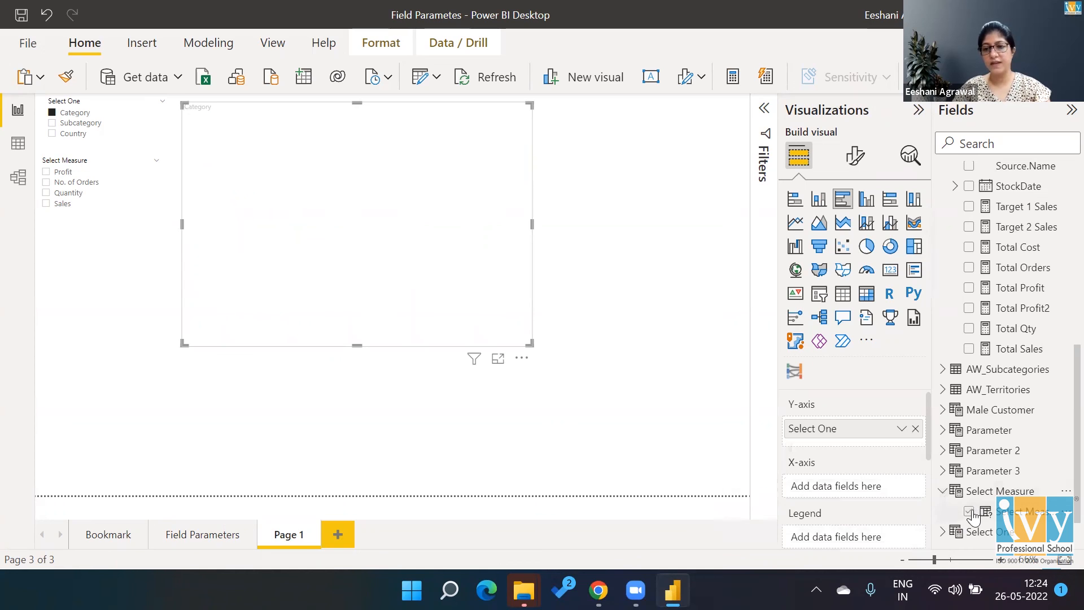
pyautogui.click(970, 511)
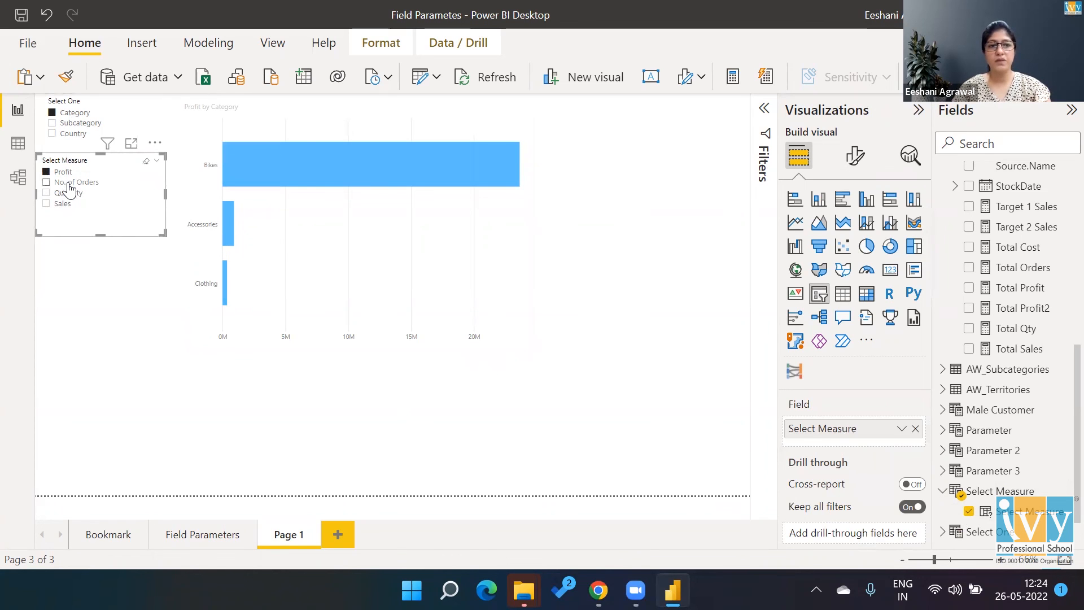
# Step: Cycle the measure slicer through Quantity, Sales and No. of Orders, ending on Quantity by Country
pyautogui.click(46, 182)
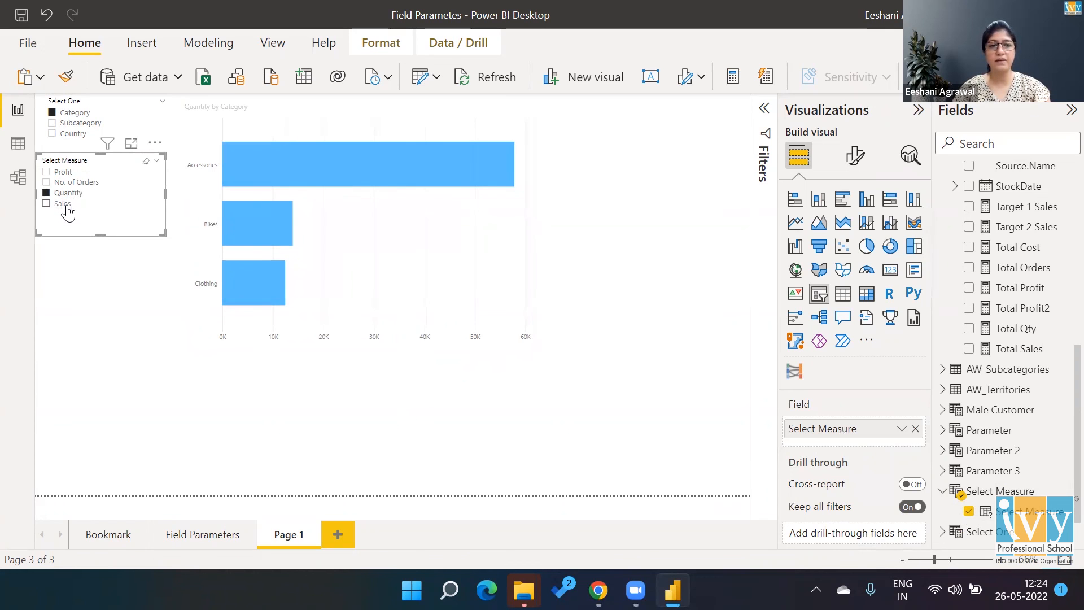
pyautogui.click(63, 203)
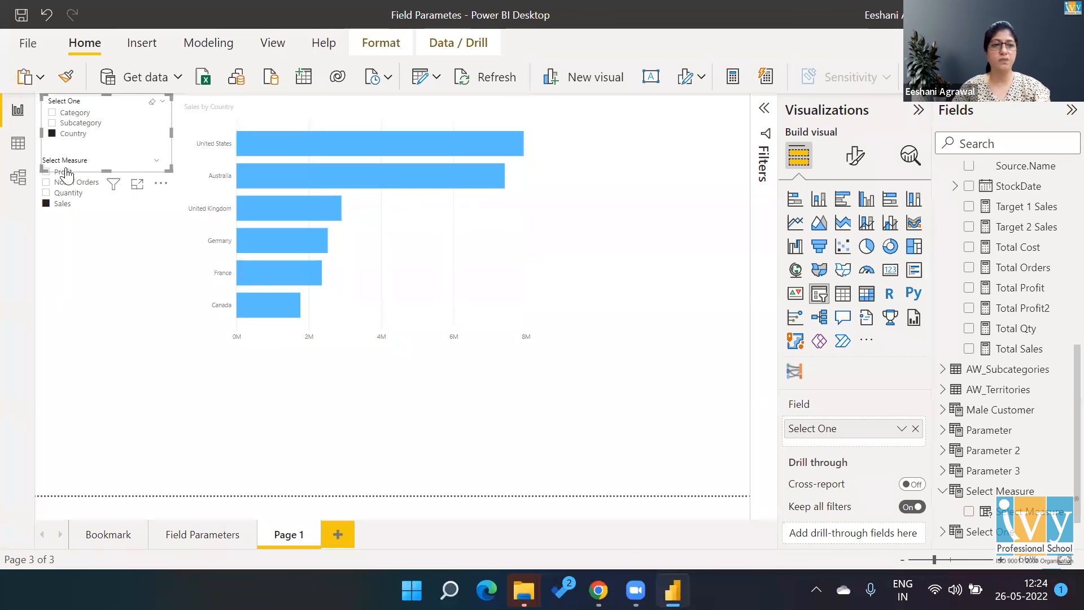
pyautogui.click(46, 182)
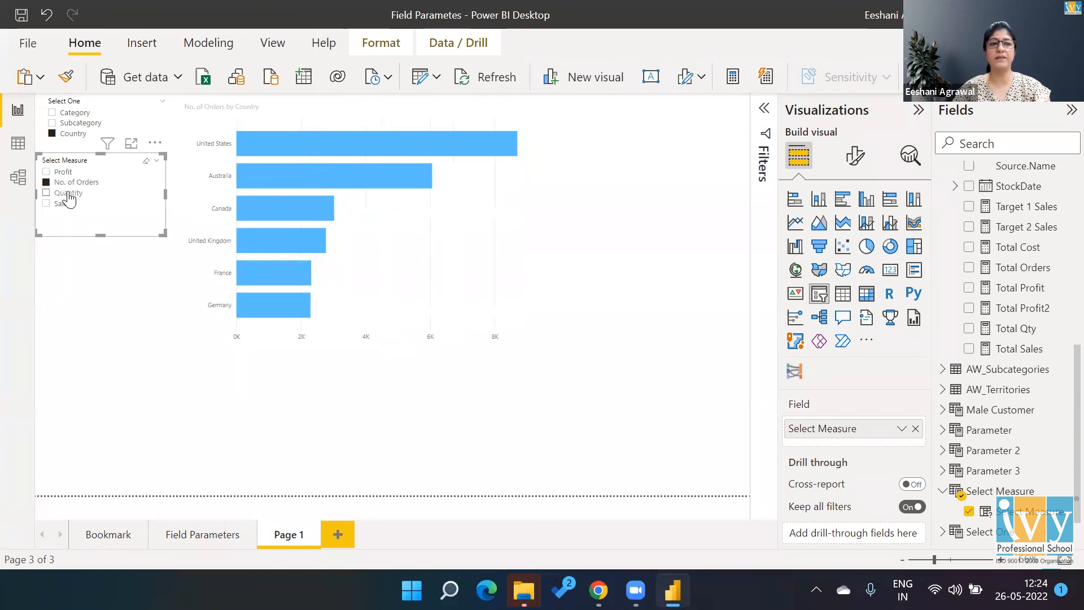
pyautogui.click(46, 193)
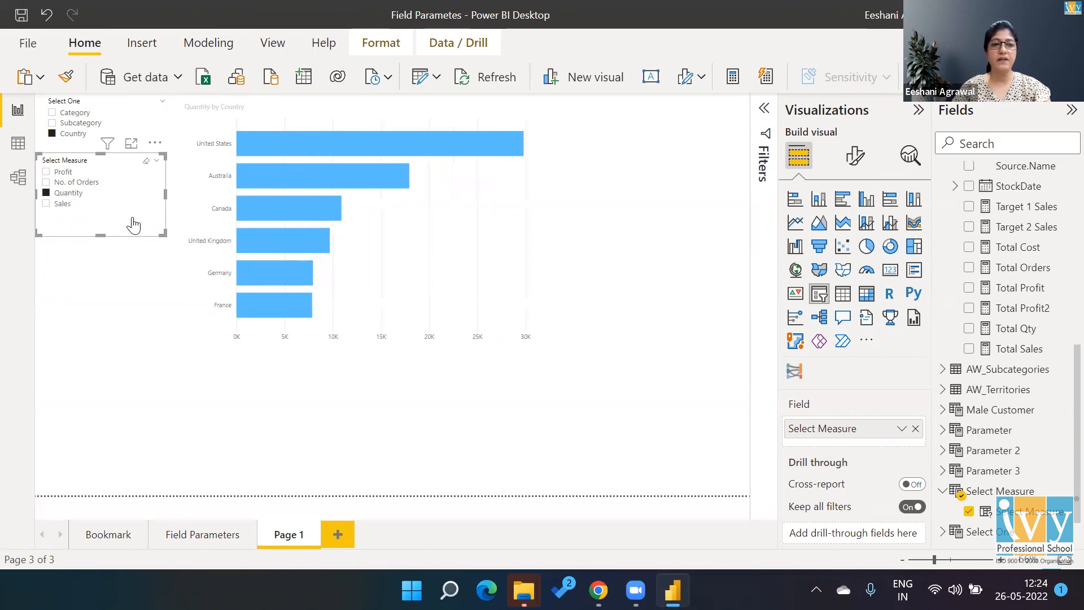
pyautogui.moveTo(86, 230)
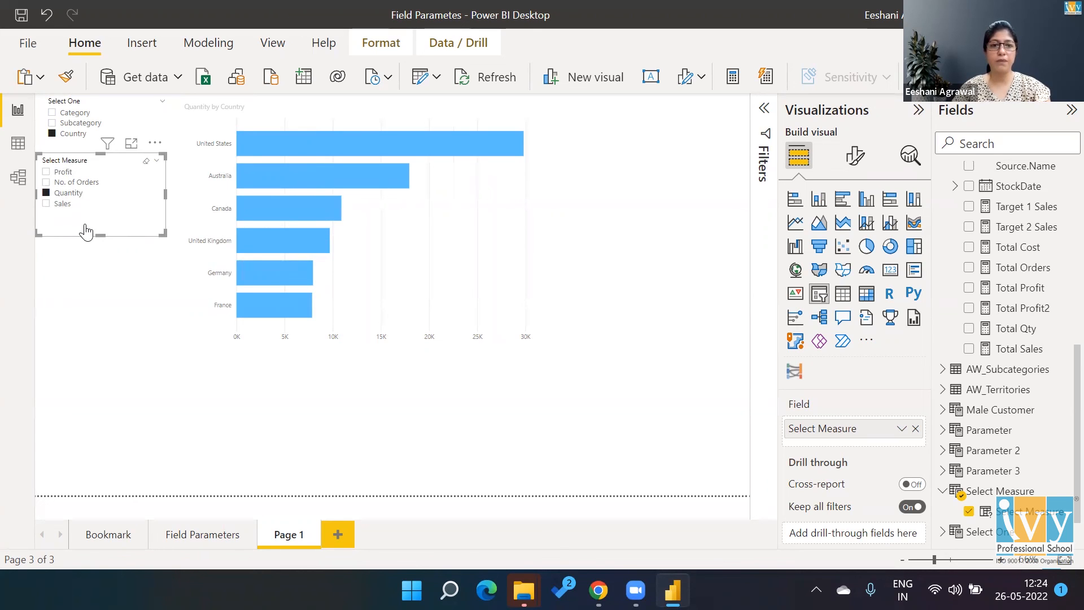